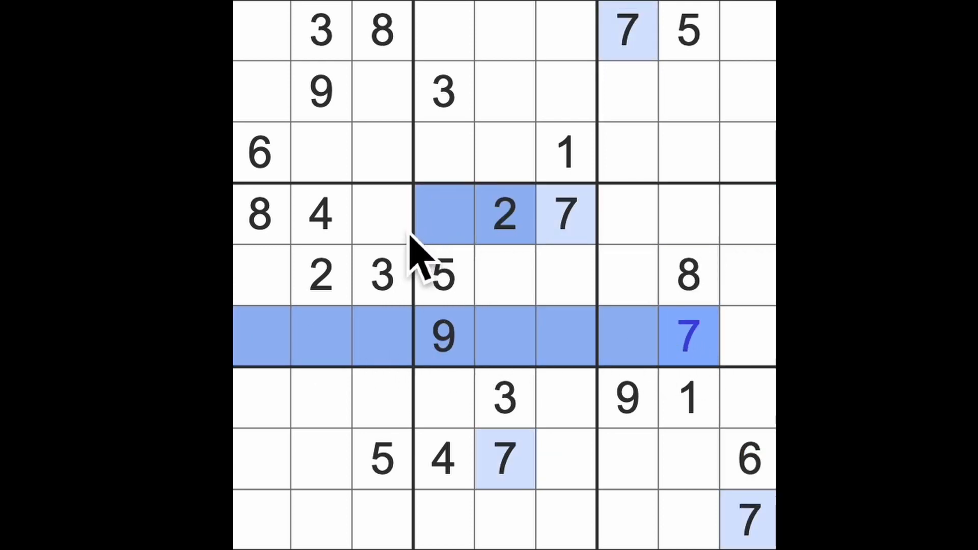
Step: Enter 7 at row 5 col 1, row 3 col 4, row 2 col 3 and row 7 col 2
{"action": "left_click", "coordinate": [260, 275]}
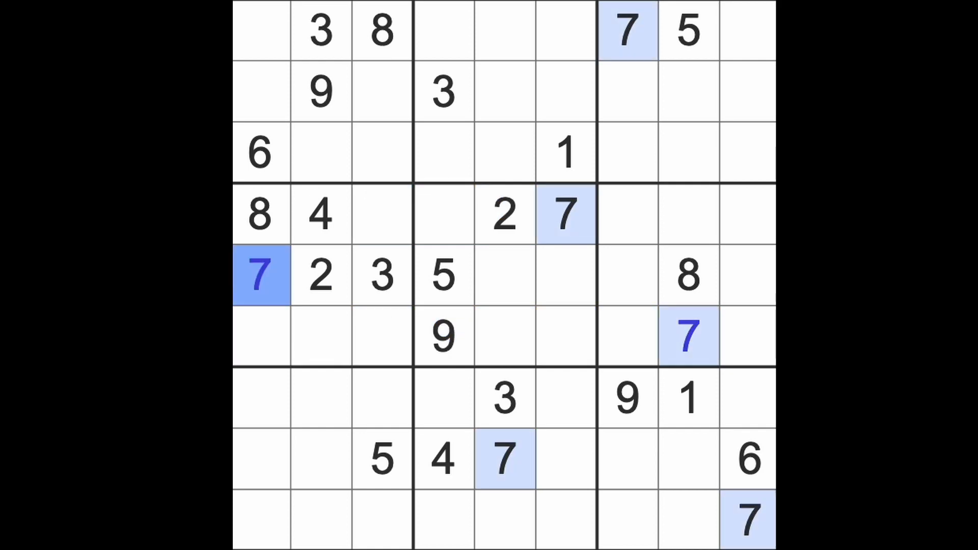
{"action": "left_click", "coordinate": [504, 92]}
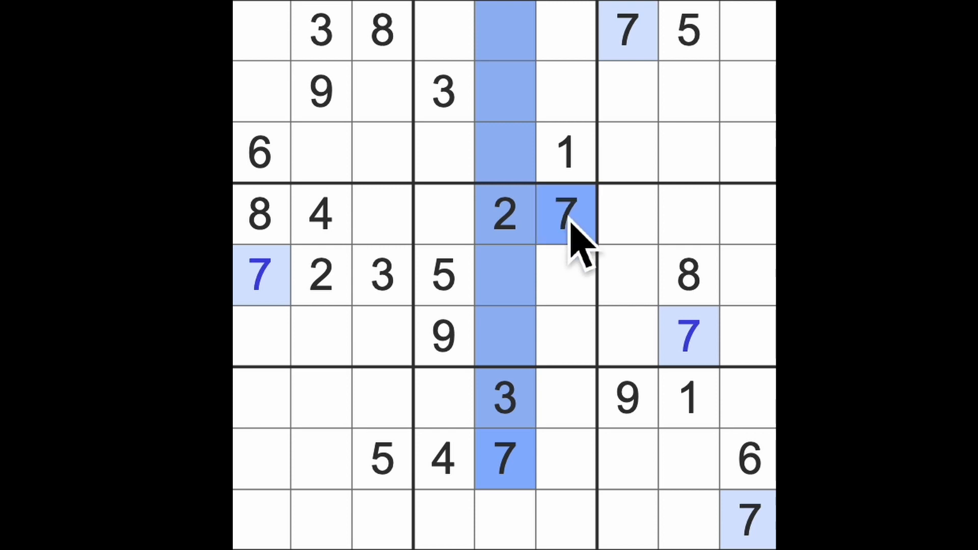
{"action": "left_click", "coordinate": [443, 153]}
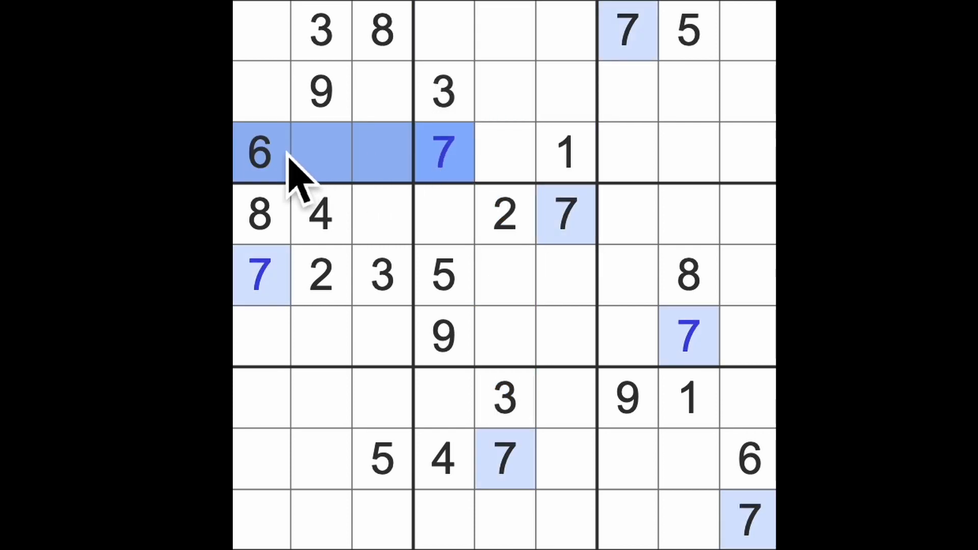
{"action": "mouse_move", "coordinate": [667, 50]}
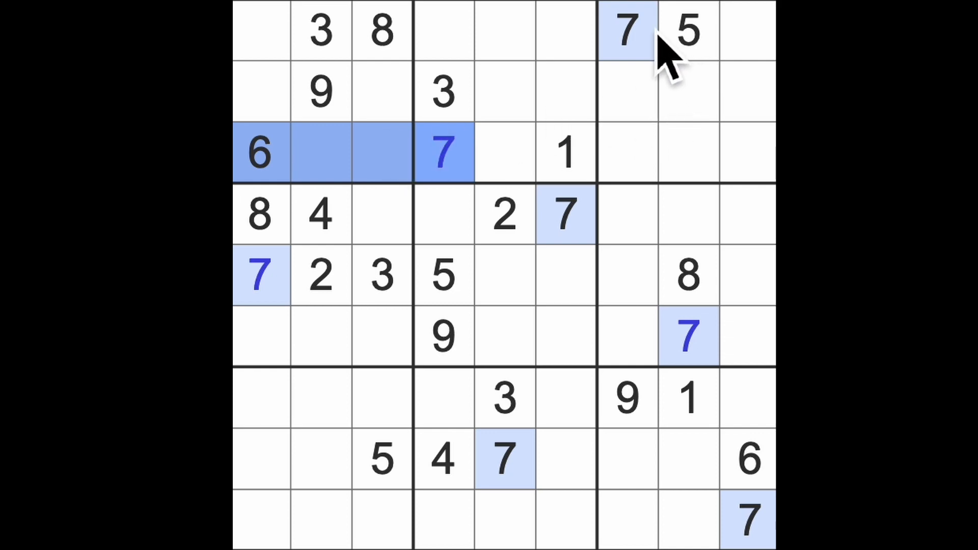
{"action": "left_click", "coordinate": [381, 92]}
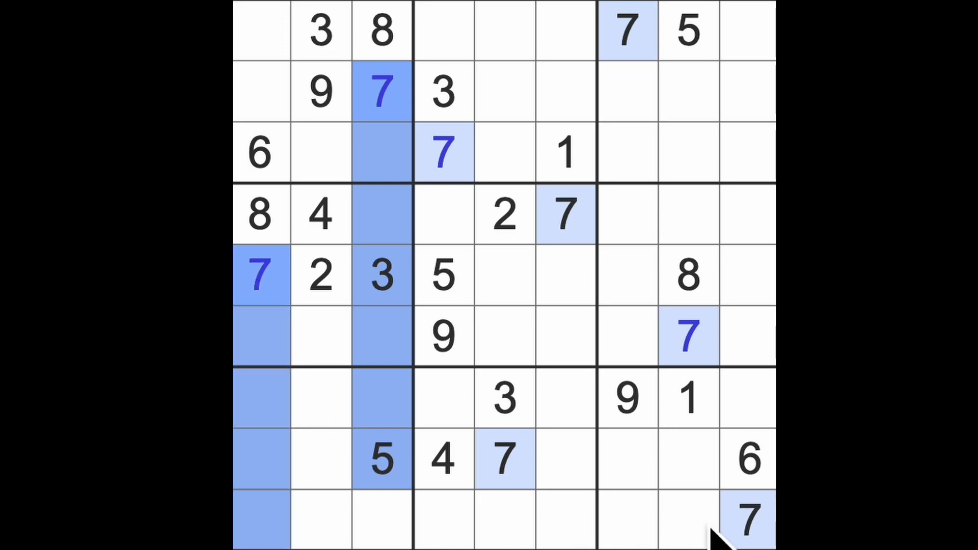
{"action": "left_click", "coordinate": [505, 461]}
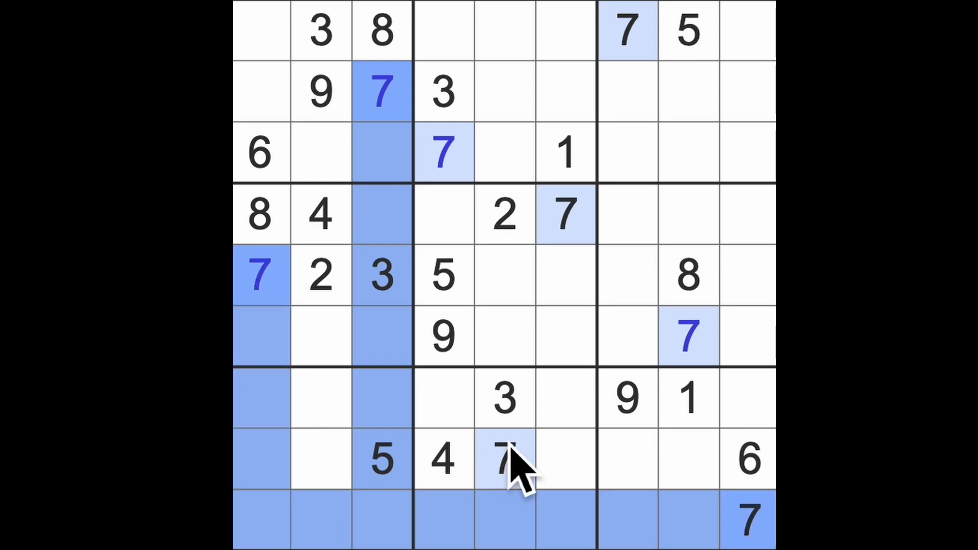
{"action": "left_click", "coordinate": [321, 398]}
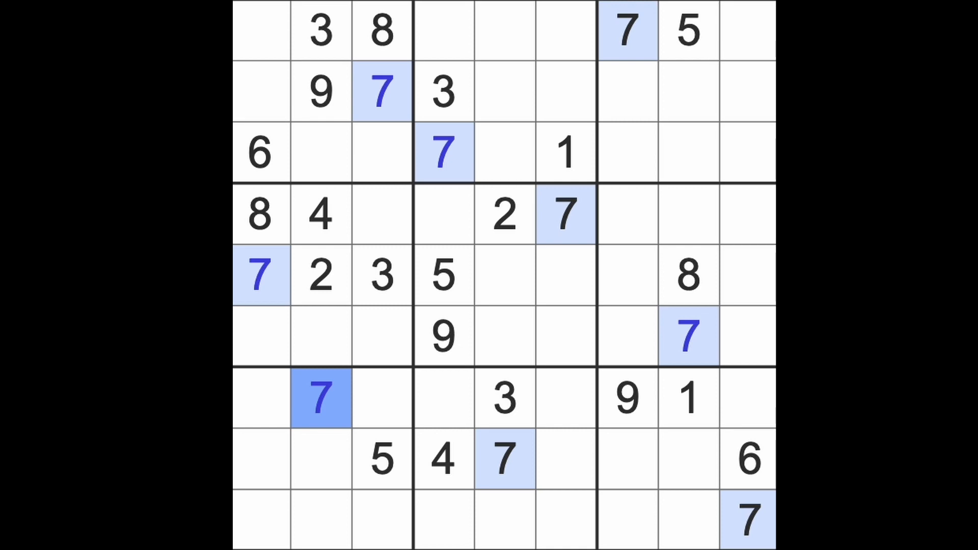
{"action": "mouse_move", "coordinate": [599, 411]}
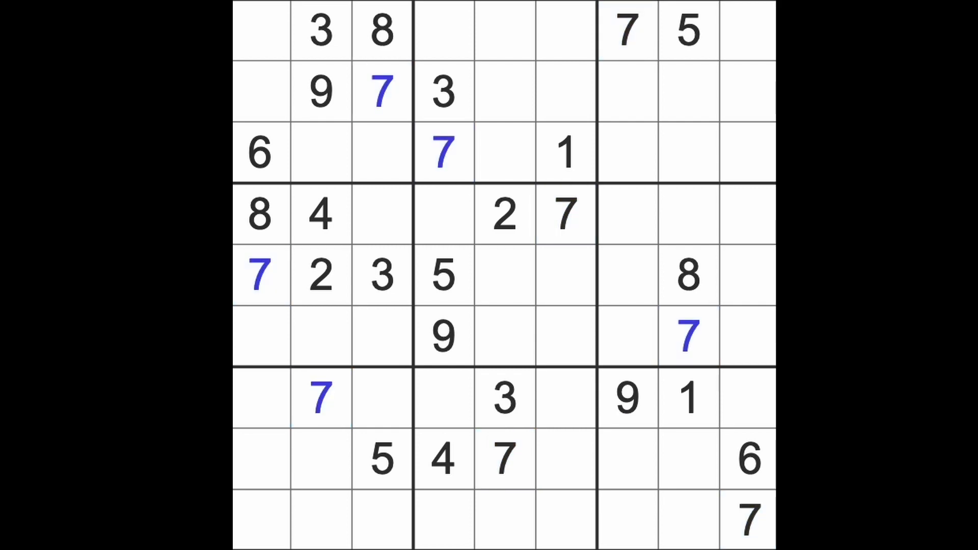
Step: Check existing 9s, then enter 9 at row 4 col 3, row 5 col 9 and row 3 col 8
{"action": "left_click", "coordinate": [443, 336]}
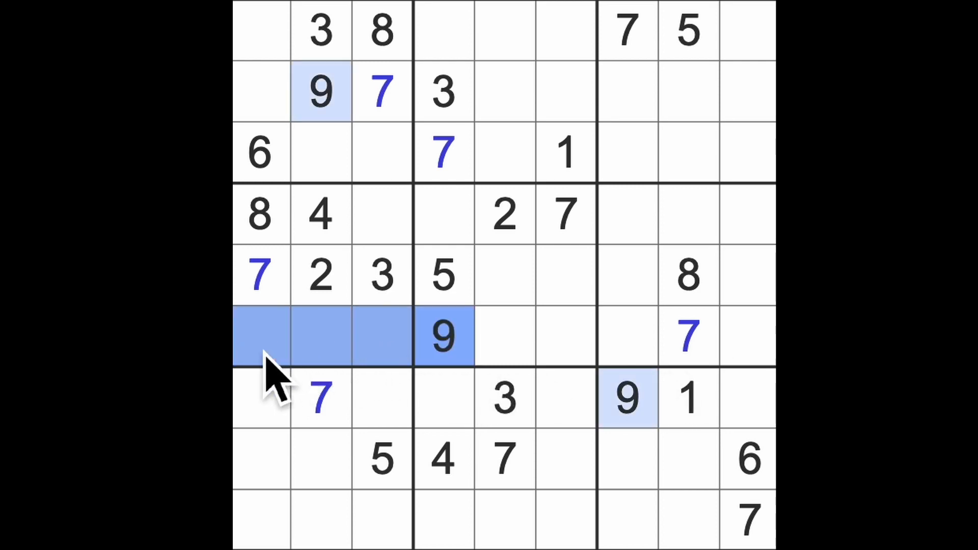
{"action": "left_click", "coordinate": [381, 214]}
{"action": "type", "text": "9"}
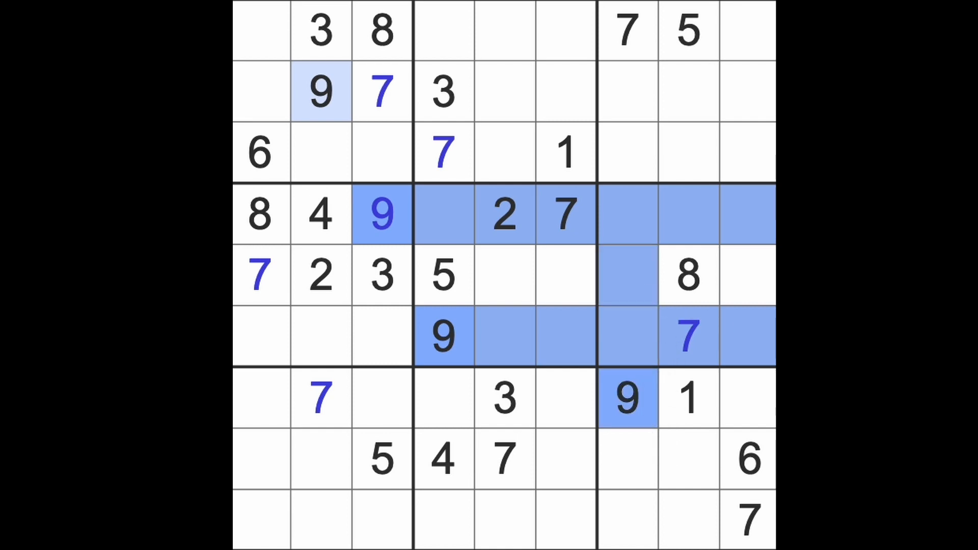
{"action": "left_click", "coordinate": [747, 275]}
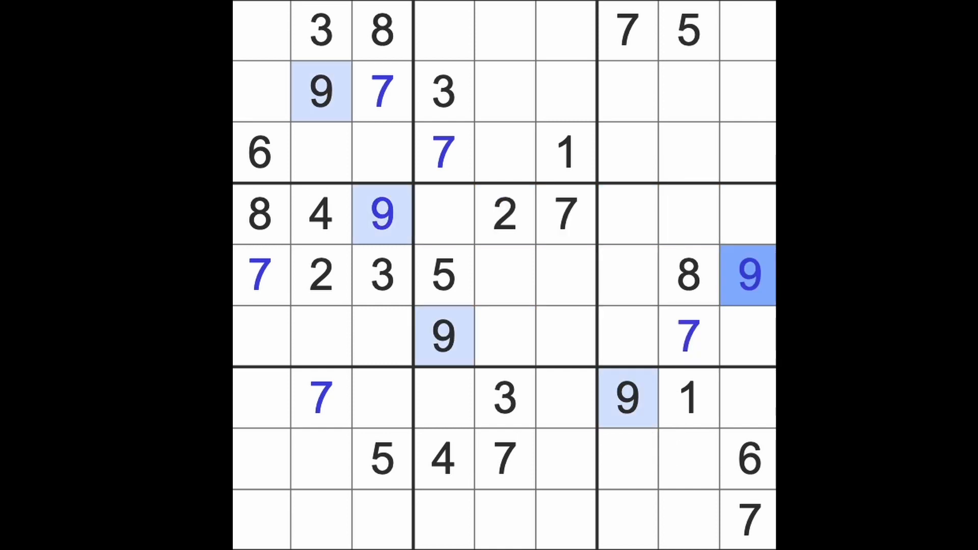
{"action": "mouse_move", "coordinate": [767, 312]}
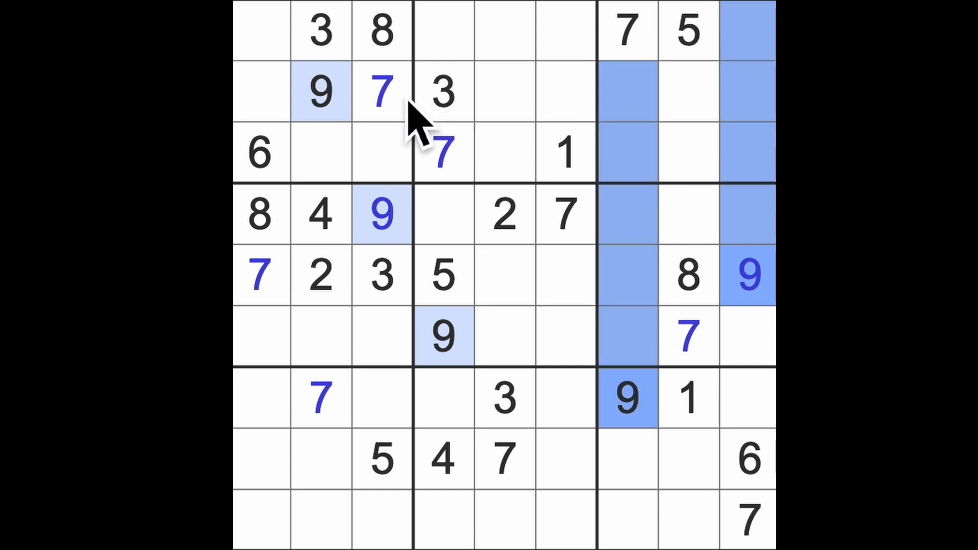
{"action": "left_click", "coordinate": [686, 152]}
{"action": "type", "text": "9"}
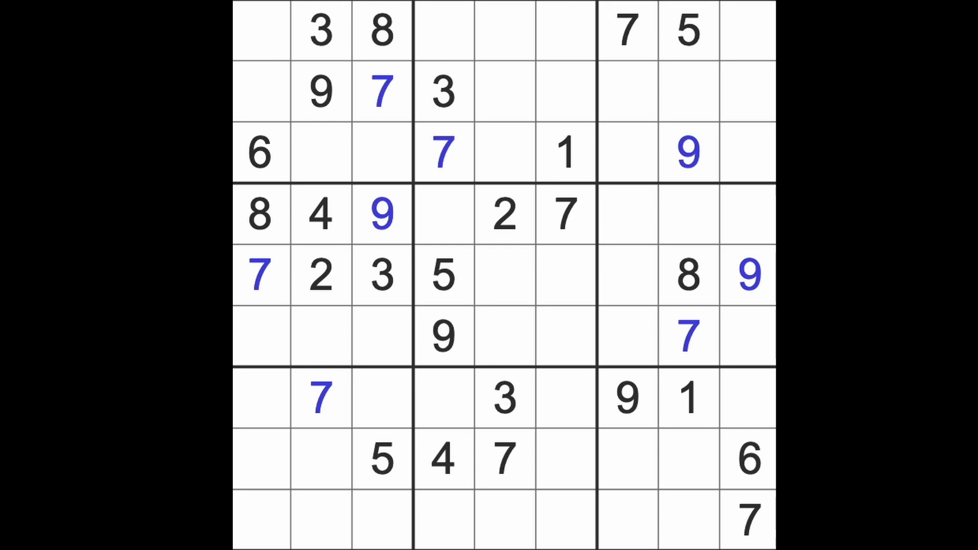
{"action": "mouse_move", "coordinate": [514, 200]}
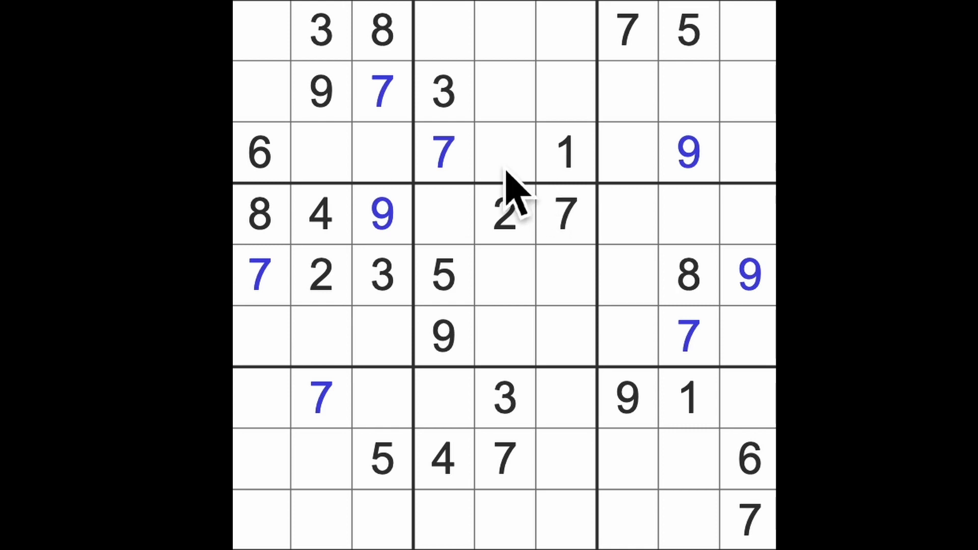
Step: Highlight the given 3s and enter 3 at row 6 column 6
{"action": "left_click", "coordinate": [443, 276]}
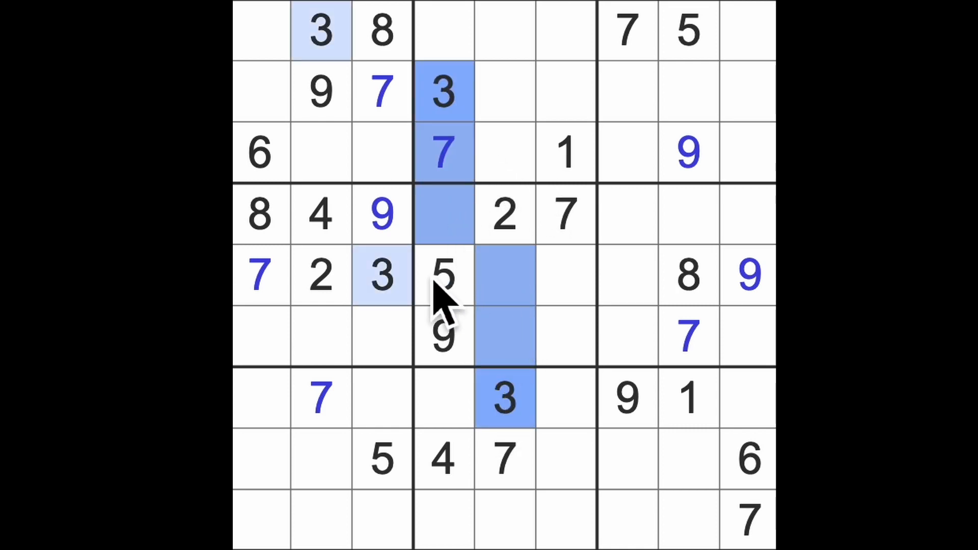
{"action": "left_click", "coordinate": [565, 337]}
{"action": "type", "text": "3"}
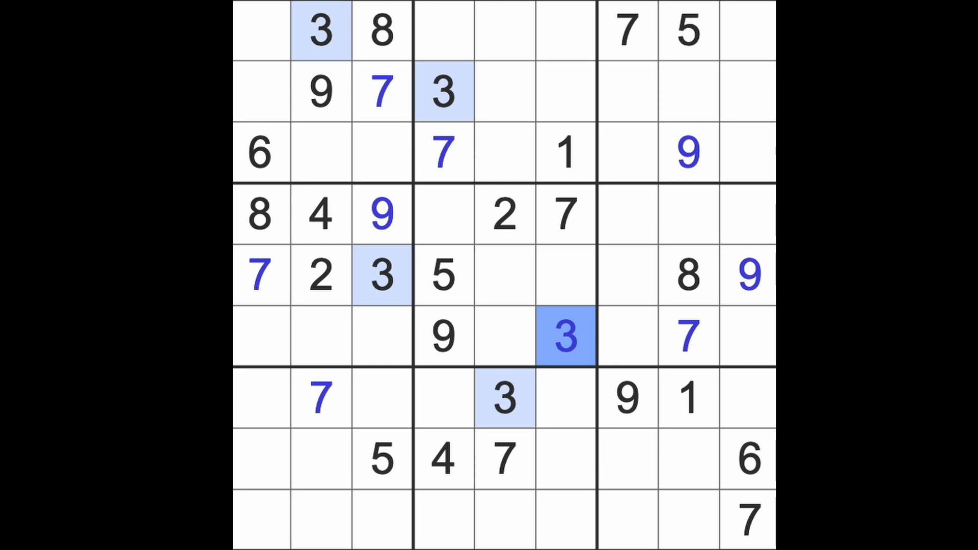
{"action": "mouse_move", "coordinate": [430, 269]}
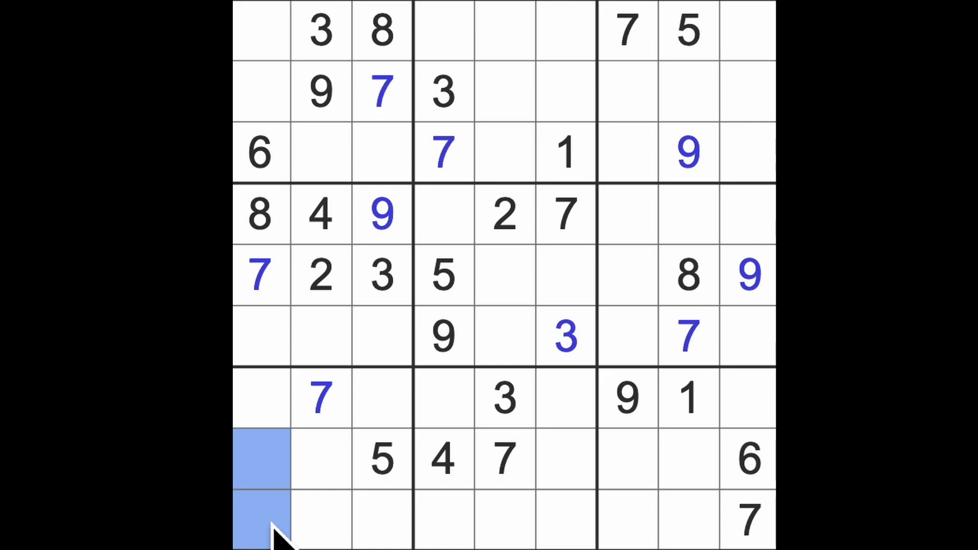
{"action": "mouse_move", "coordinate": [730, 437]}
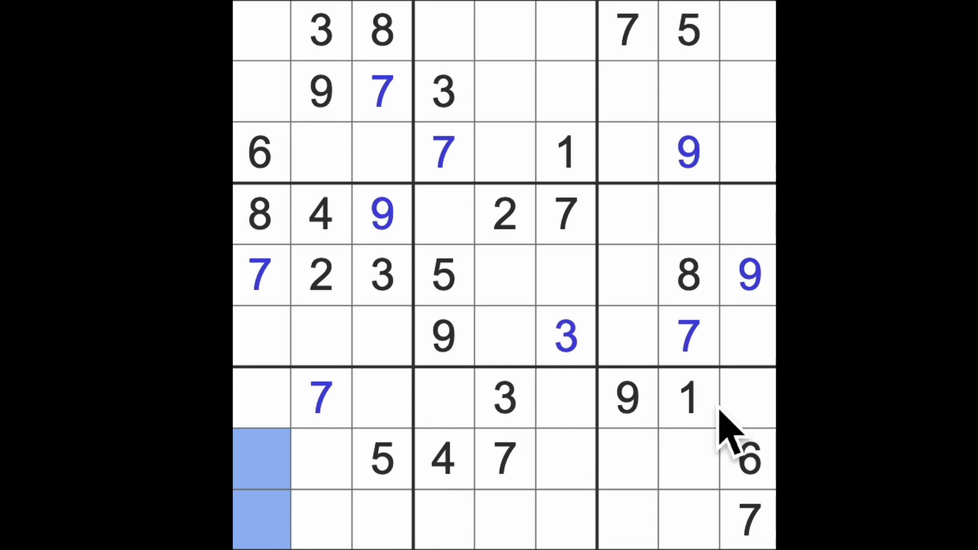
{"action": "mouse_move", "coordinate": [269, 424]}
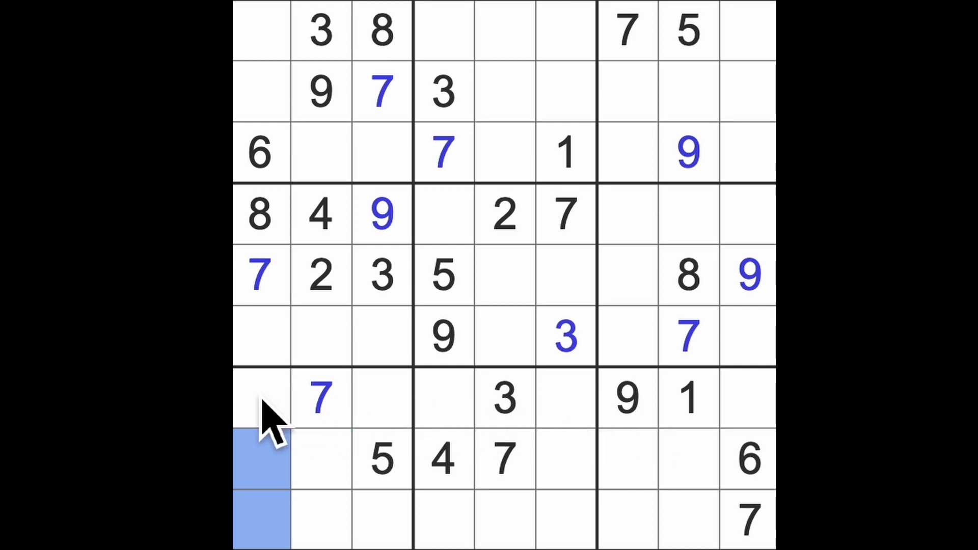
{"action": "mouse_move", "coordinate": [306, 155]}
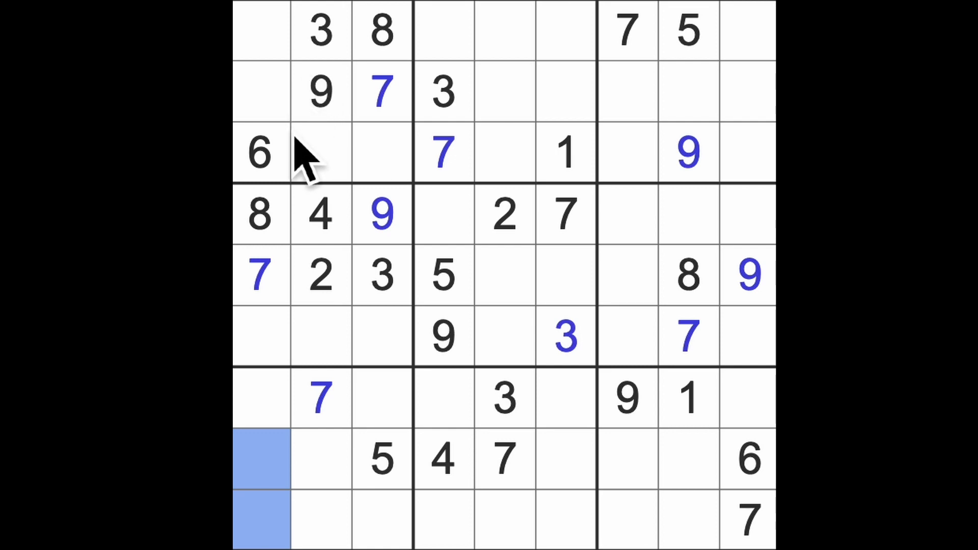
{"action": "mouse_move", "coordinate": [312, 181]}
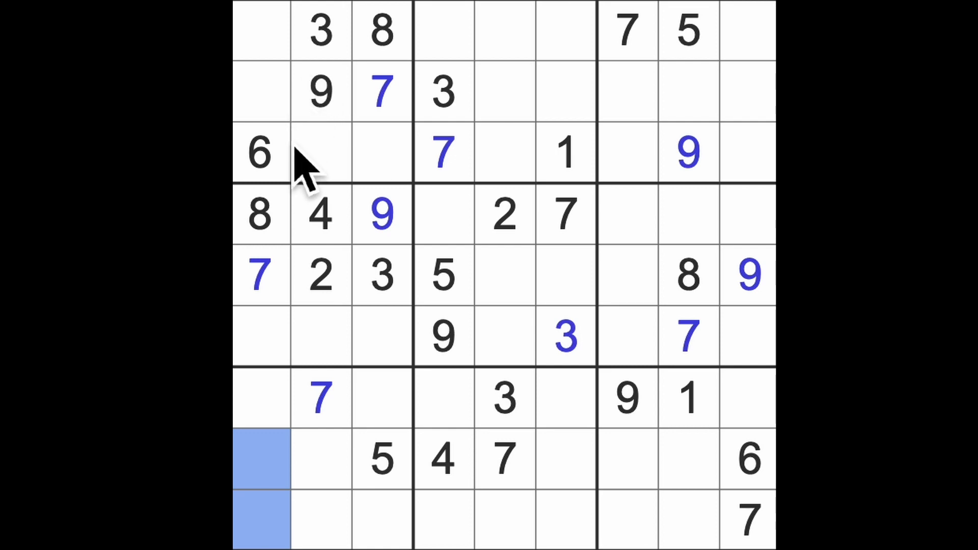
{"action": "mouse_move", "coordinate": [300, 280]}
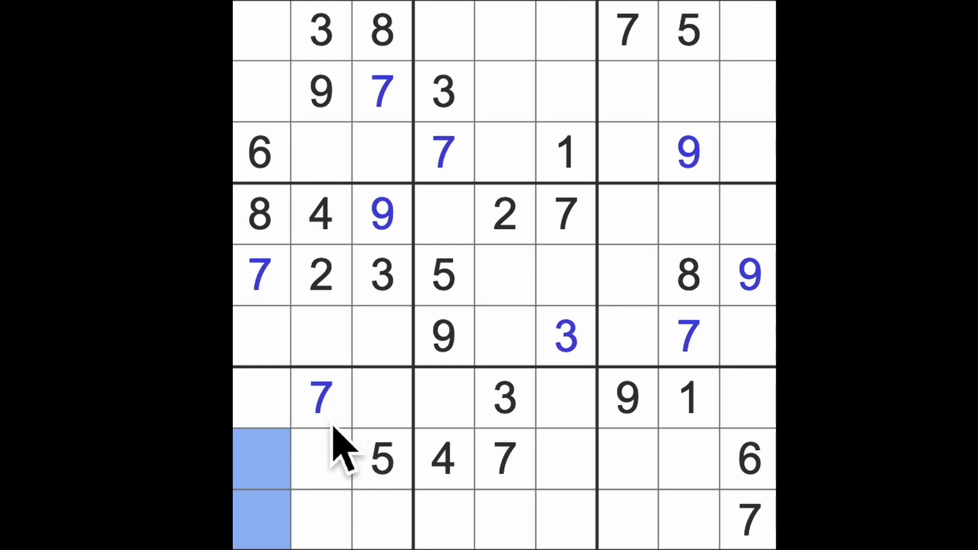
{"action": "mouse_move", "coordinate": [368, 449]}
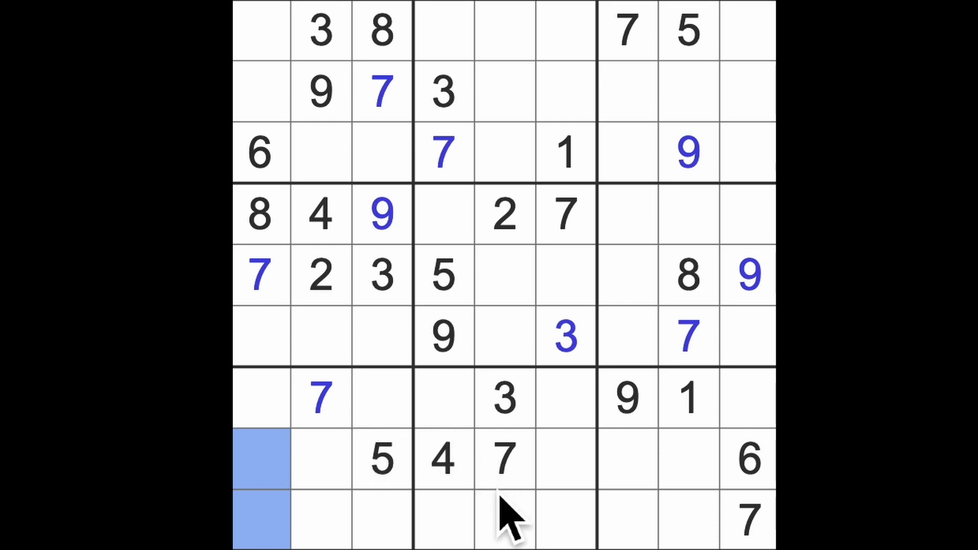
{"action": "mouse_move", "coordinate": [350, 517]}
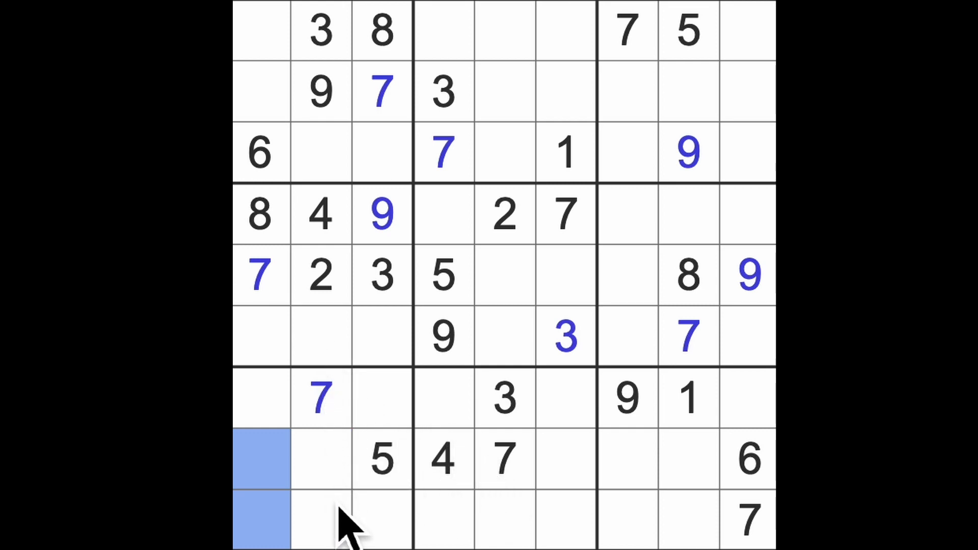
{"action": "mouse_move", "coordinate": [352, 505]}
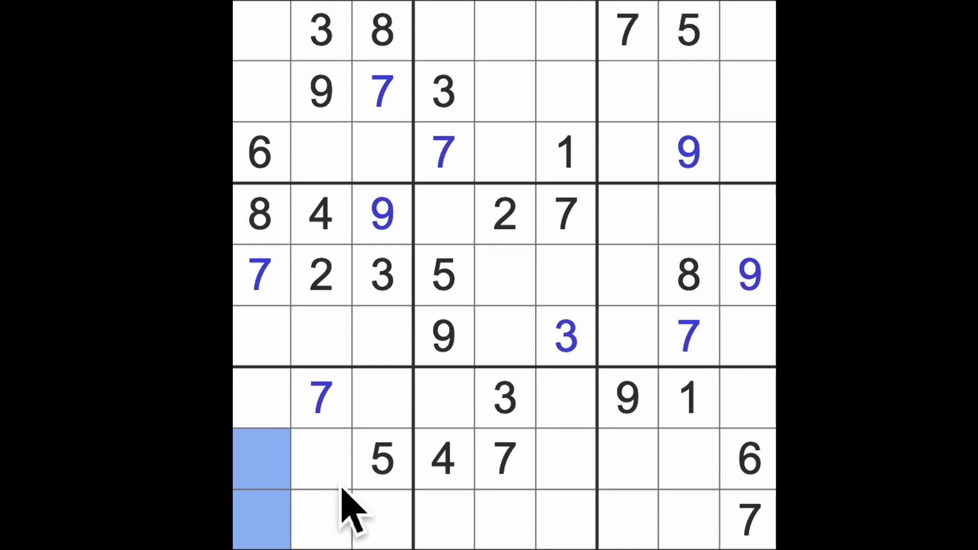
{"action": "mouse_move", "coordinate": [342, 486]}
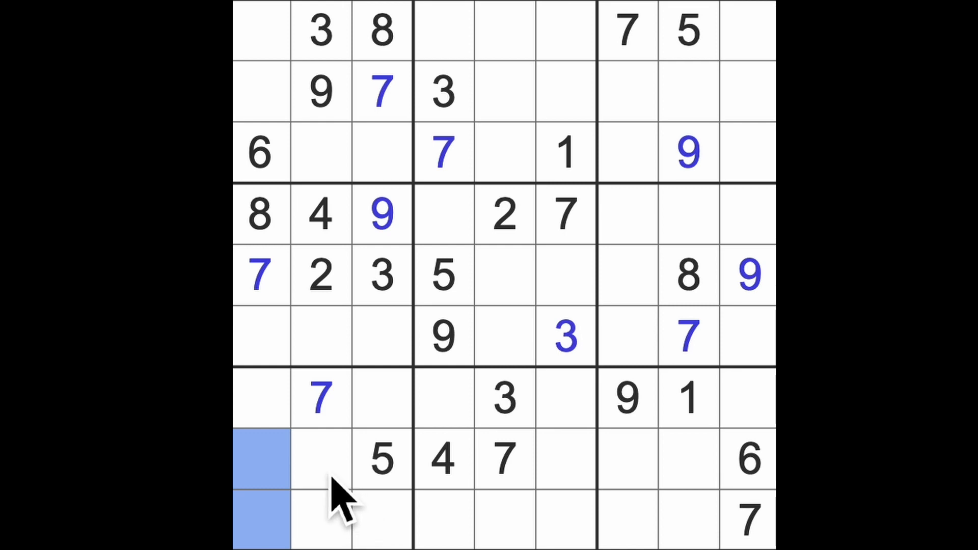
{"action": "mouse_move", "coordinate": [350, 530]}
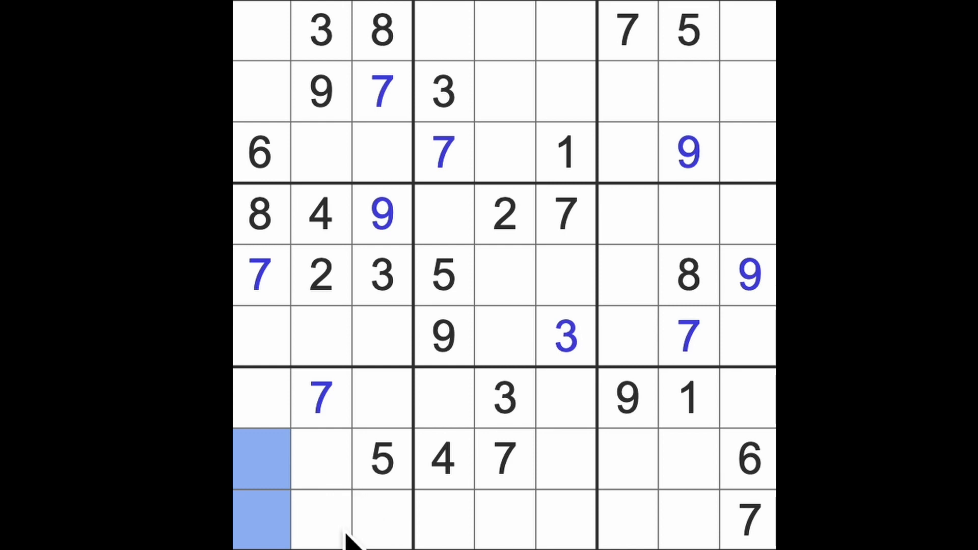
{"action": "mouse_move", "coordinate": [543, 200]}
{"action": "type", "text": "5"}
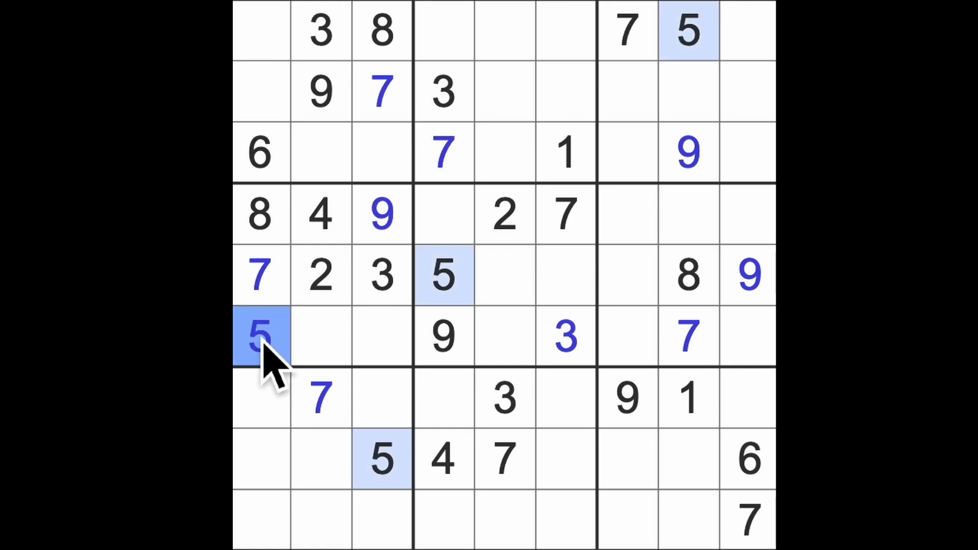
Step: Check the top-left box and enter 5 at row 3 column 2
{"action": "left_click", "coordinate": [382, 153]}
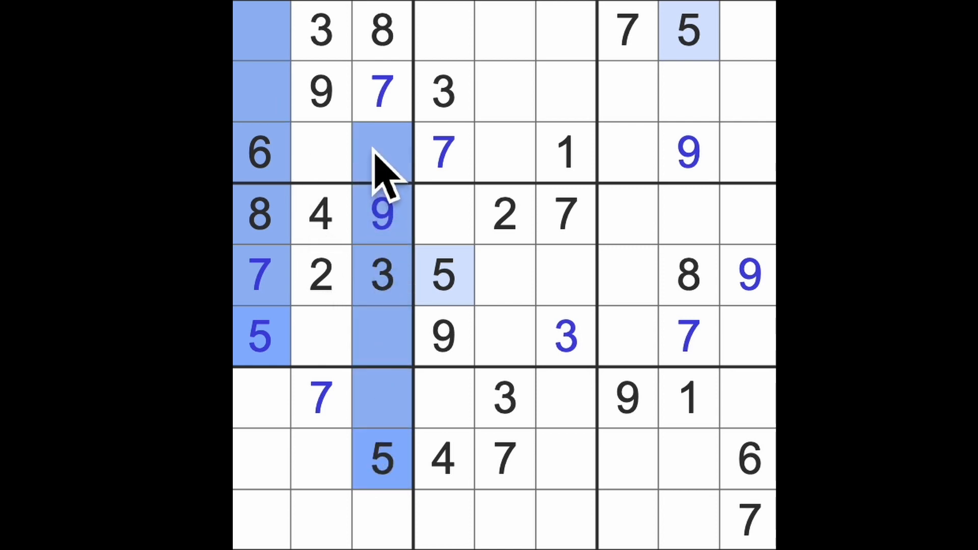
{"action": "left_click", "coordinate": [321, 153]}
{"action": "type", "text": "5"}
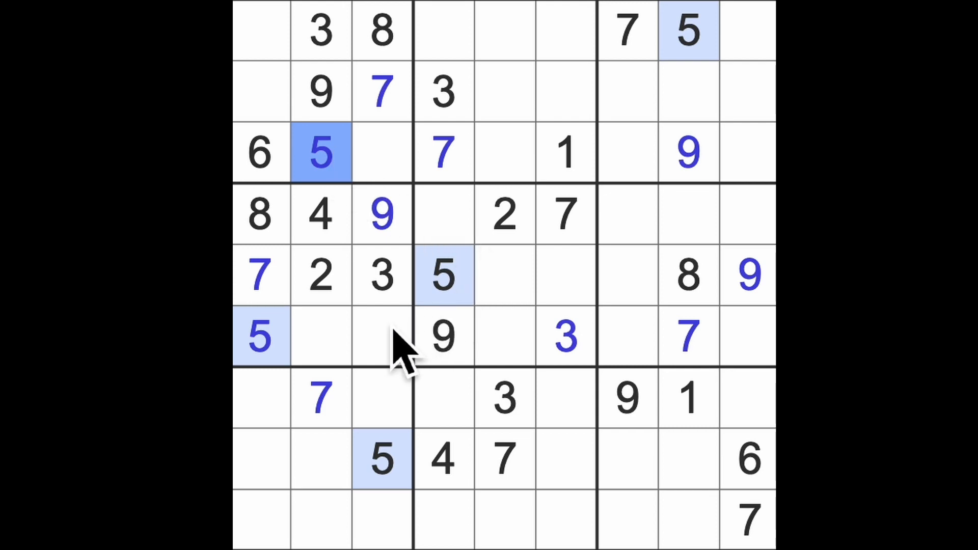
{"action": "mouse_move", "coordinate": [355, 368]}
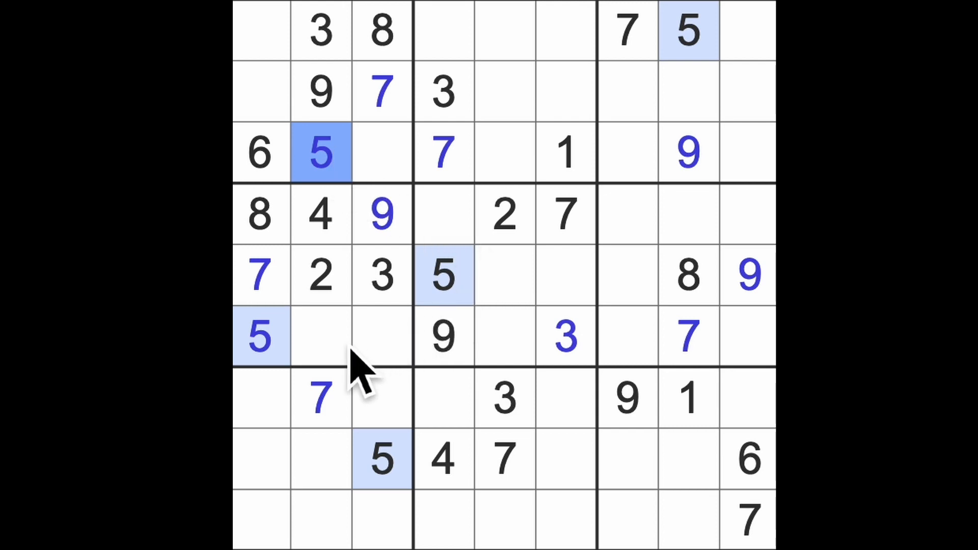
Step: Enter 8 at row 6 column 5 and at row 2 column 6
{"action": "left_click", "coordinate": [381, 337]}
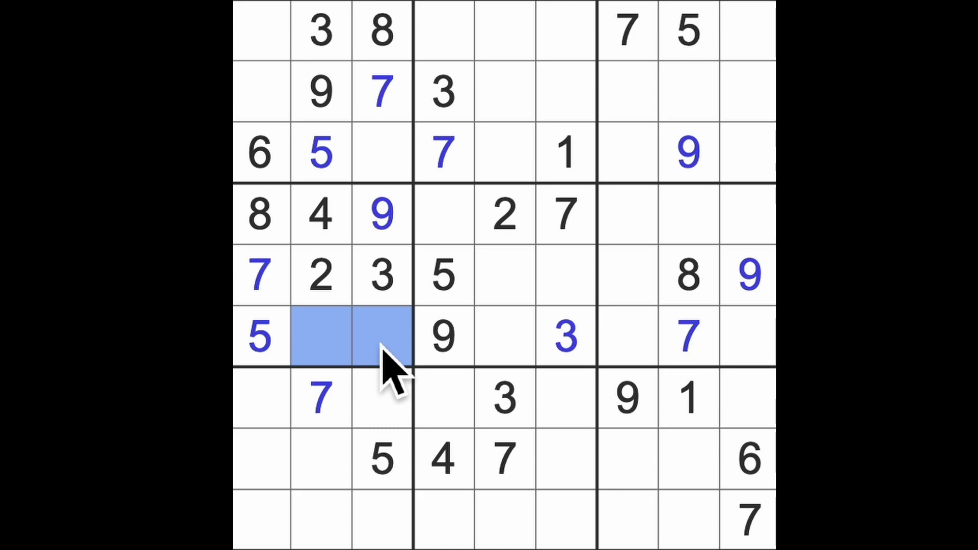
{"action": "mouse_move", "coordinate": [574, 368]}
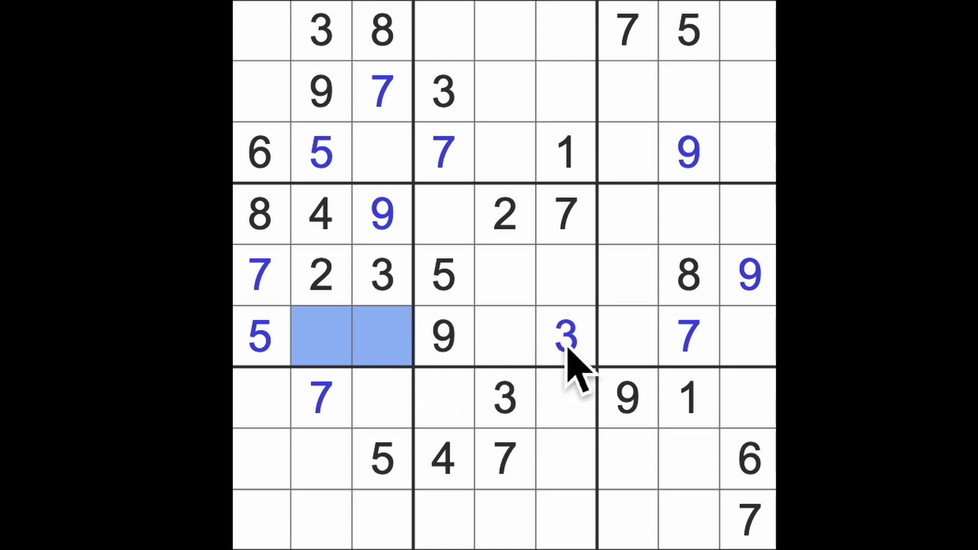
{"action": "mouse_move", "coordinate": [433, 377]}
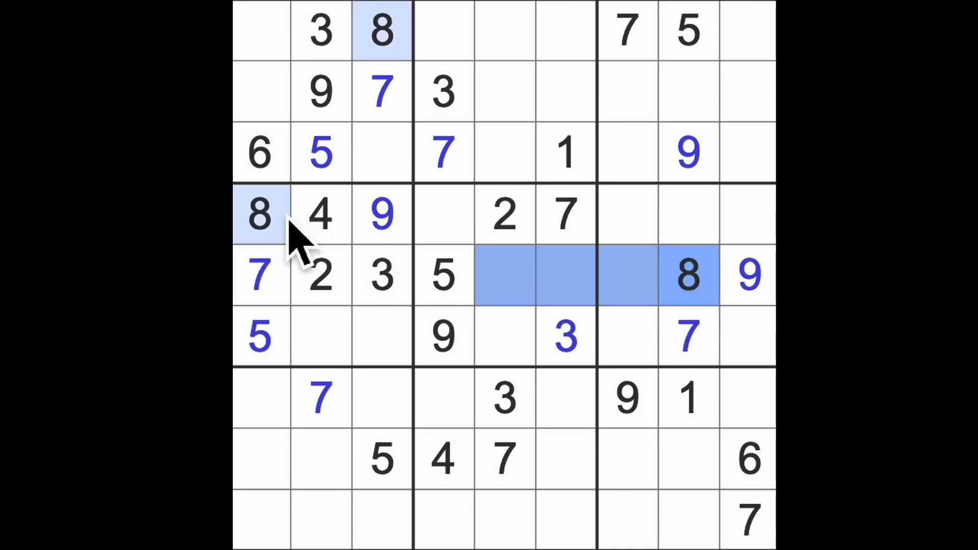
{"action": "left_click", "coordinate": [504, 335]}
{"action": "type", "text": "8"}
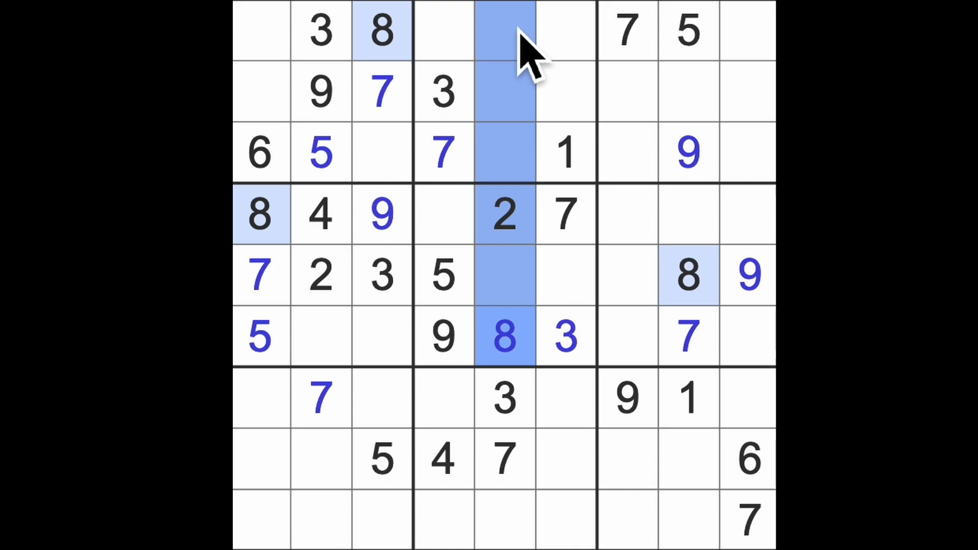
{"action": "left_click", "coordinate": [564, 91]}
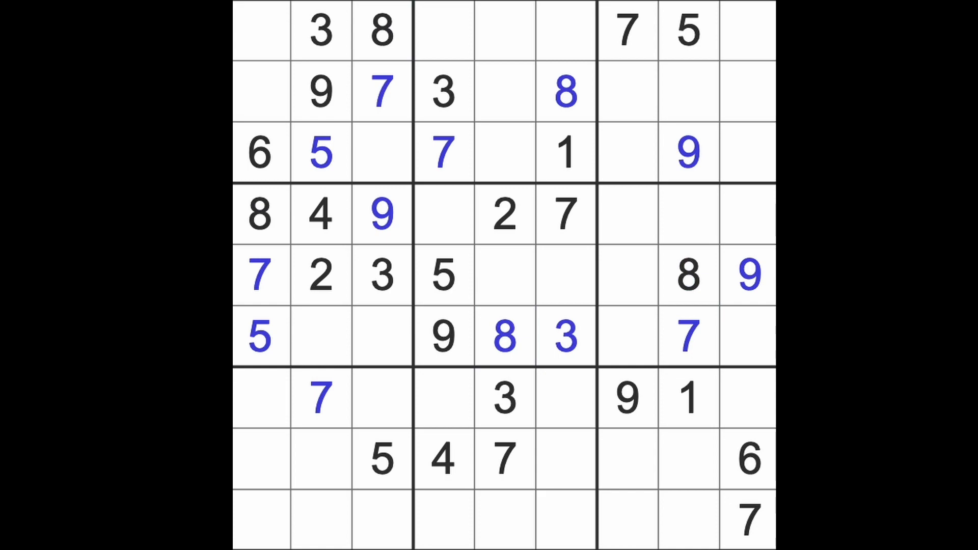
{"action": "mouse_move", "coordinate": [717, 287]}
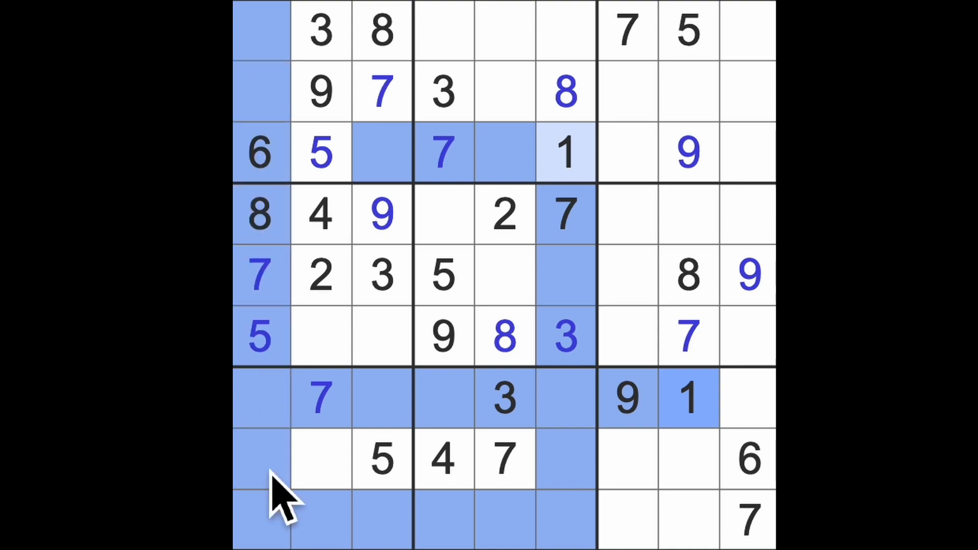
Step: Fill column 2 with 1 in row 8, 6 in row 6 and 8 in row 9
{"action": "left_click", "coordinate": [321, 458]}
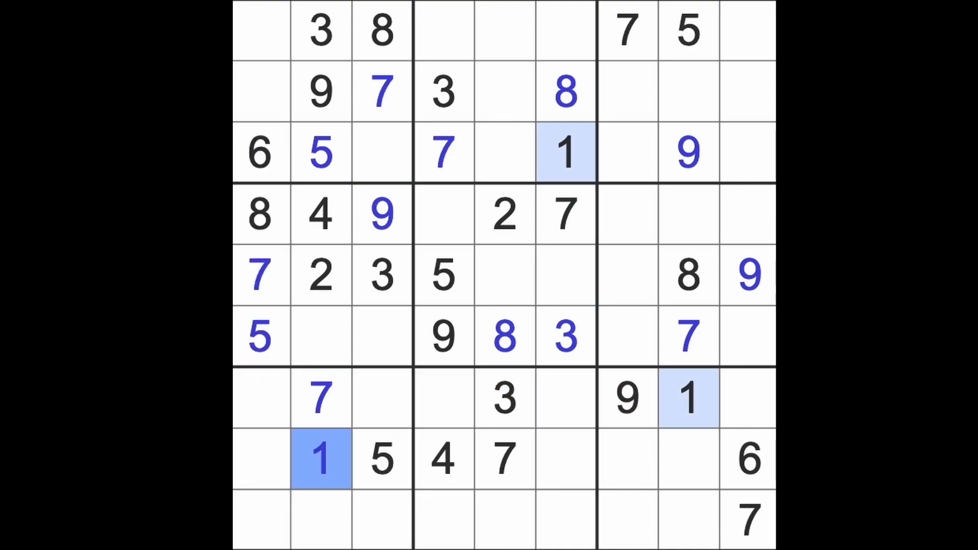
{"action": "mouse_move", "coordinate": [336, 477]}
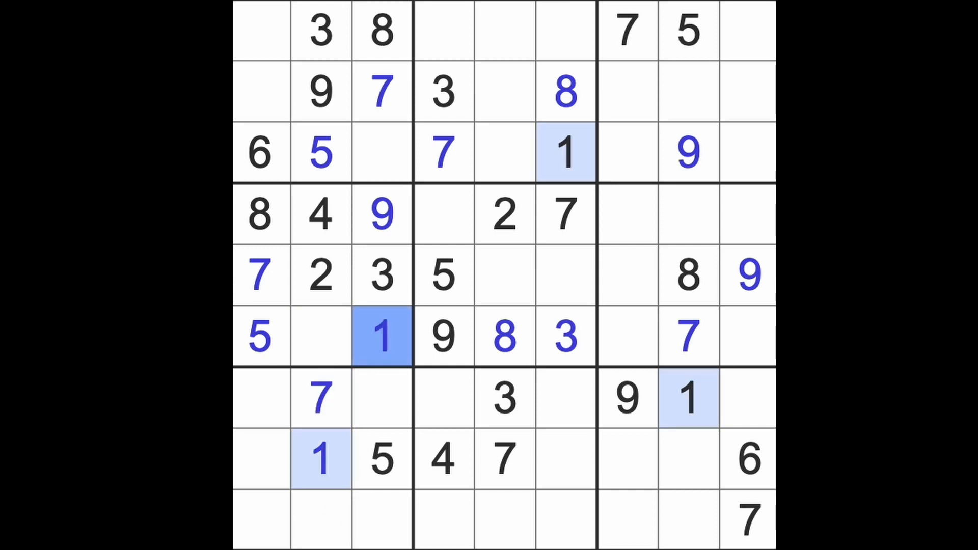
{"action": "left_click", "coordinate": [320, 336]}
{"action": "type", "text": "6"}
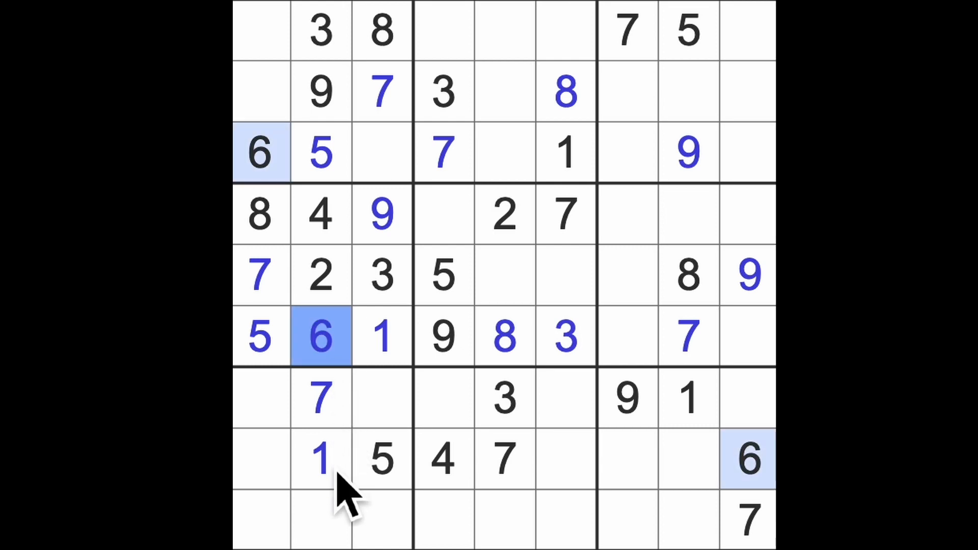
{"action": "left_click", "coordinate": [318, 518]}
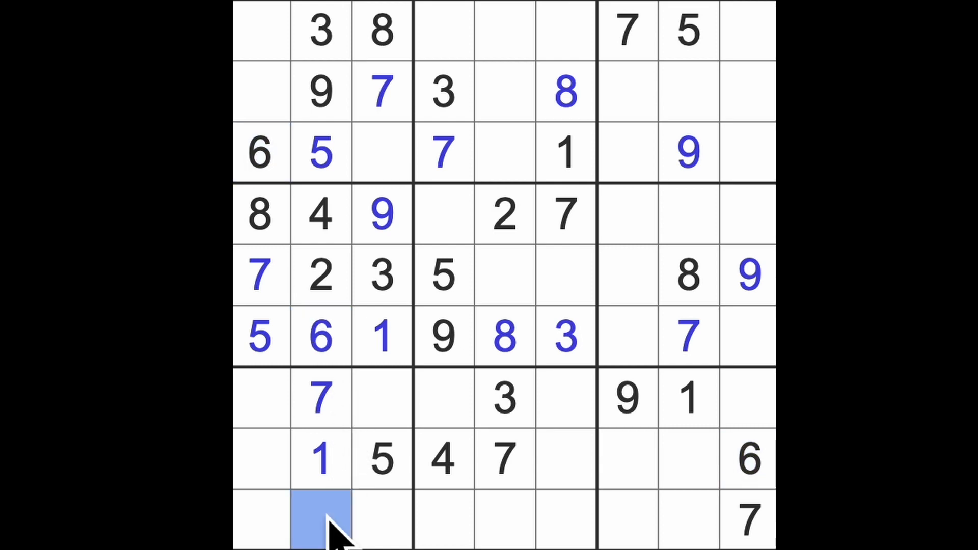
{"action": "type", "text": "8"}
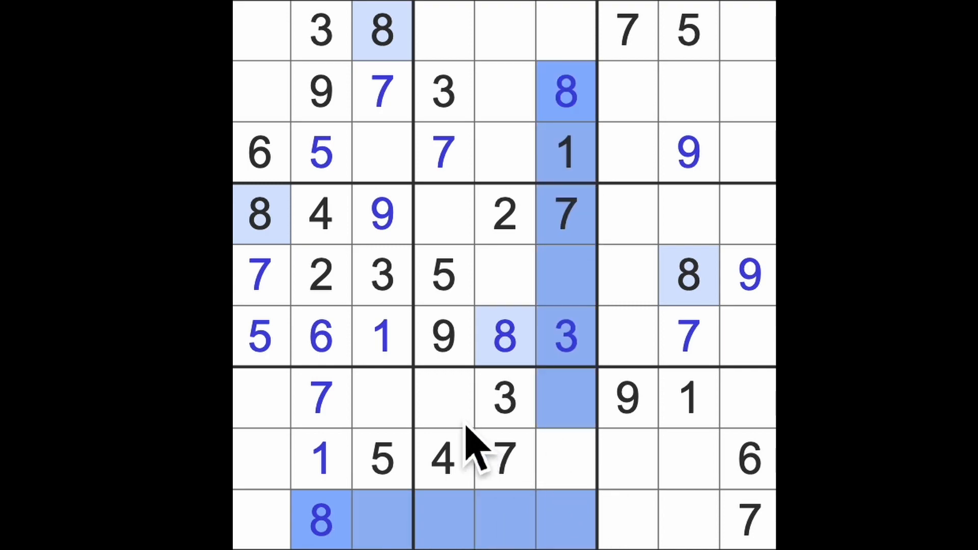
Step: Enter 8 at row 7 col 4, row 8 col 7 and row 3 col 9
{"action": "left_click", "coordinate": [443, 398]}
{"action": "type", "text": "8"}
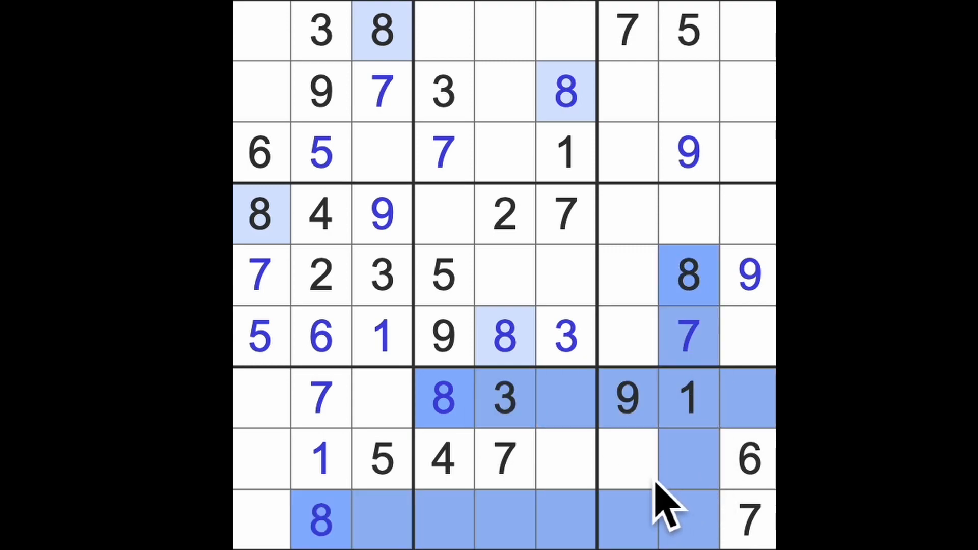
{"action": "left_click", "coordinate": [627, 461]}
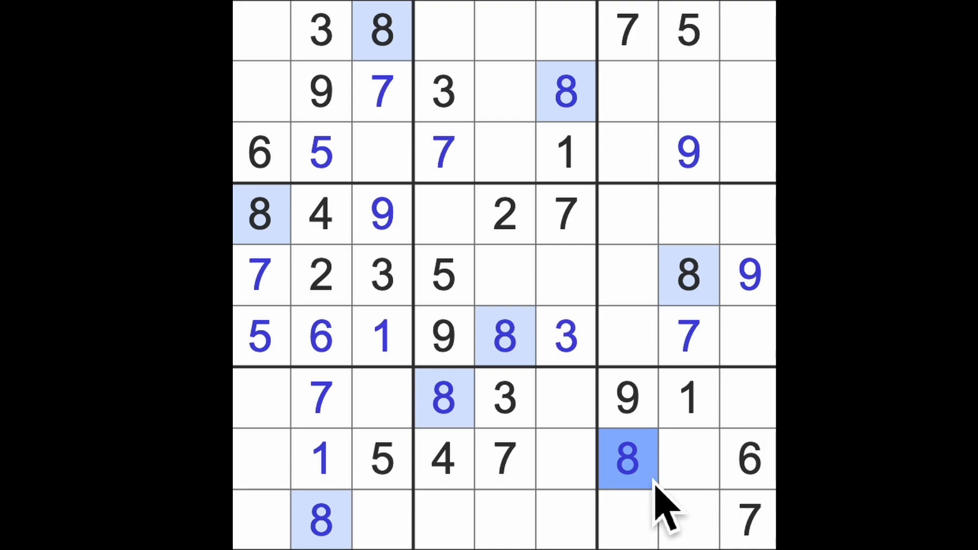
{"action": "left_click", "coordinate": [442, 92]}
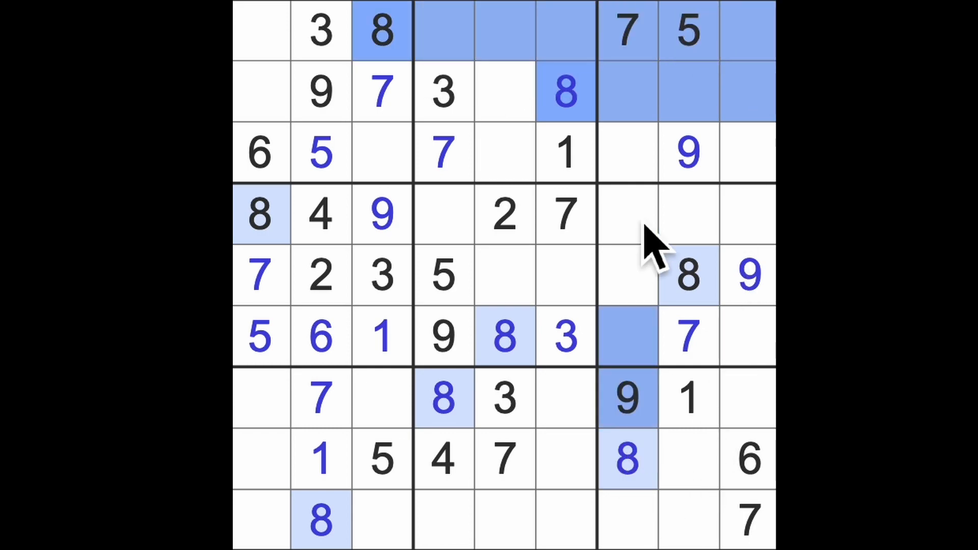
{"action": "left_click", "coordinate": [748, 153]}
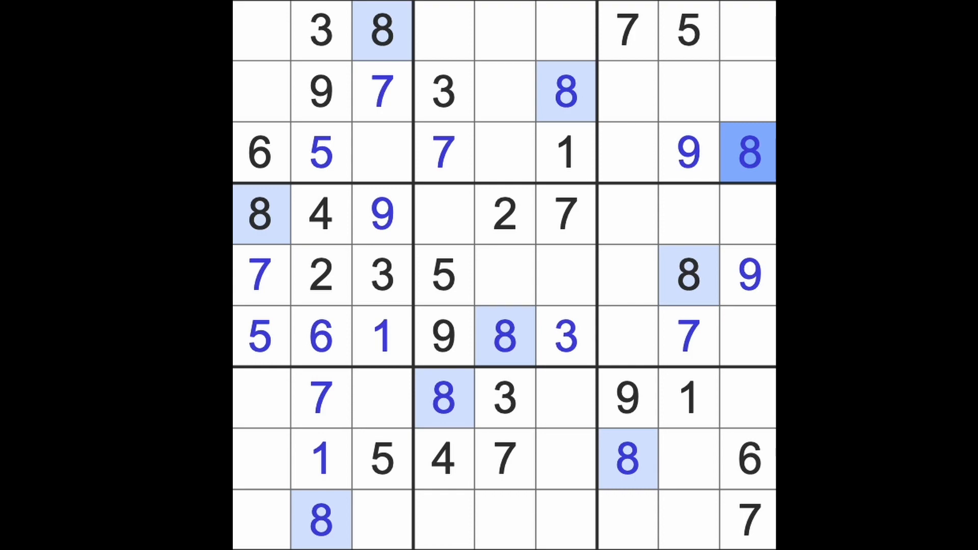
{"action": "left_click", "coordinate": [382, 151]}
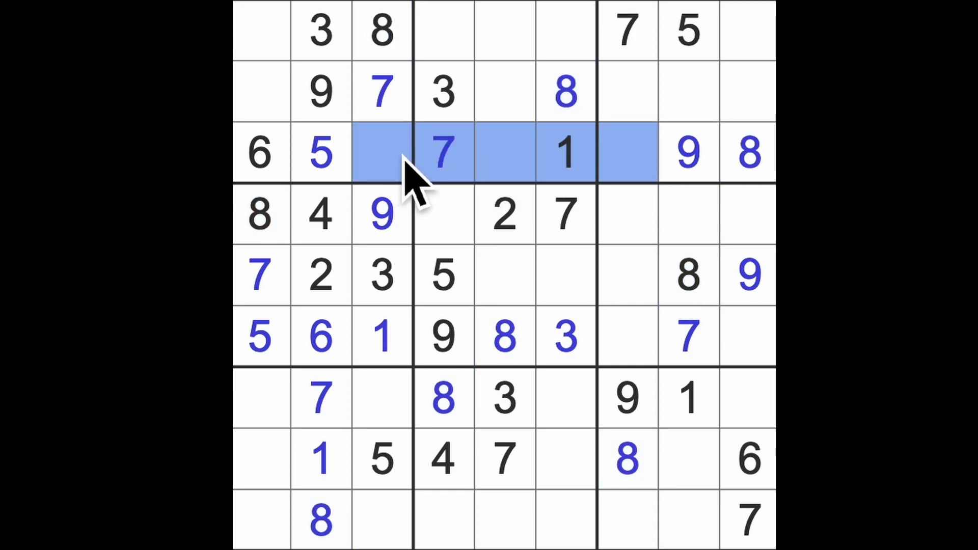
Step: Enter 4 at row 3 column 5 and row 5 column 6
{"action": "left_click", "coordinate": [504, 398]}
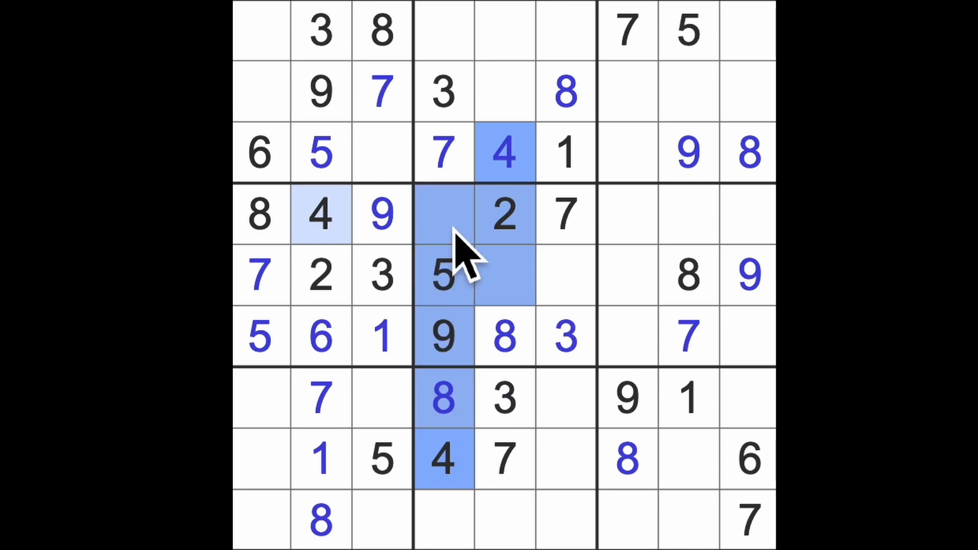
{"action": "left_click", "coordinate": [565, 276]}
{"action": "type", "text": "4"}
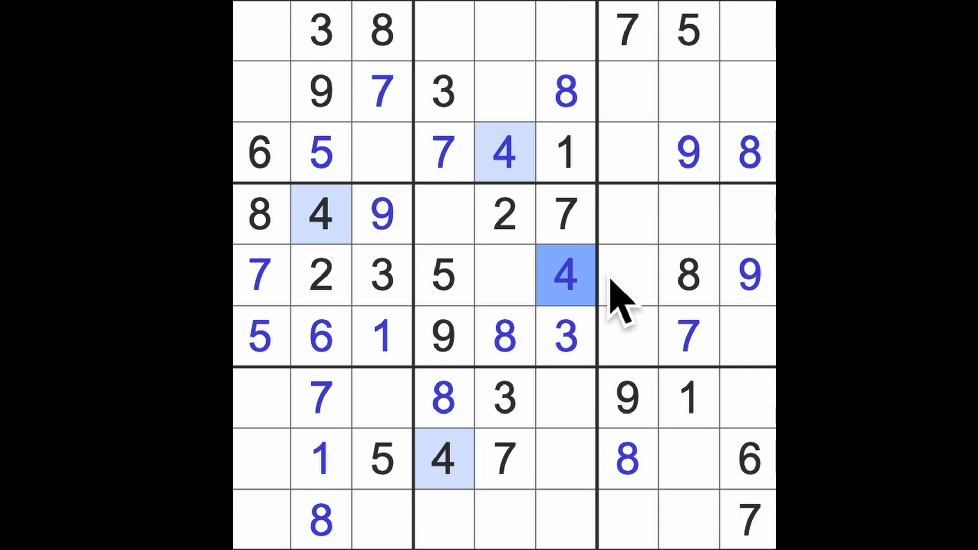
{"action": "mouse_move", "coordinate": [766, 362]}
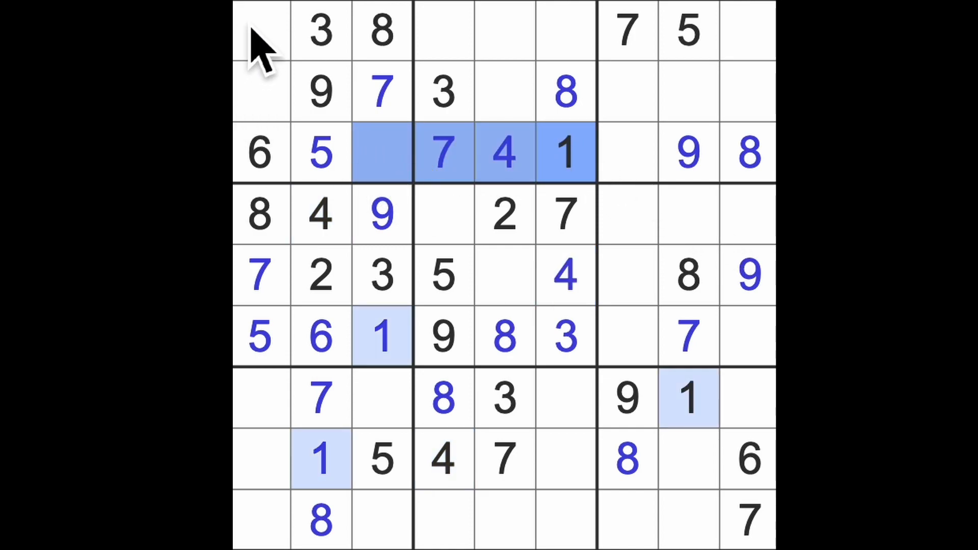
Step: Enter 2 at row 3 col 3, then 3 at row 3 col 7 and row 4 col 9
{"action": "left_click", "coordinate": [380, 153]}
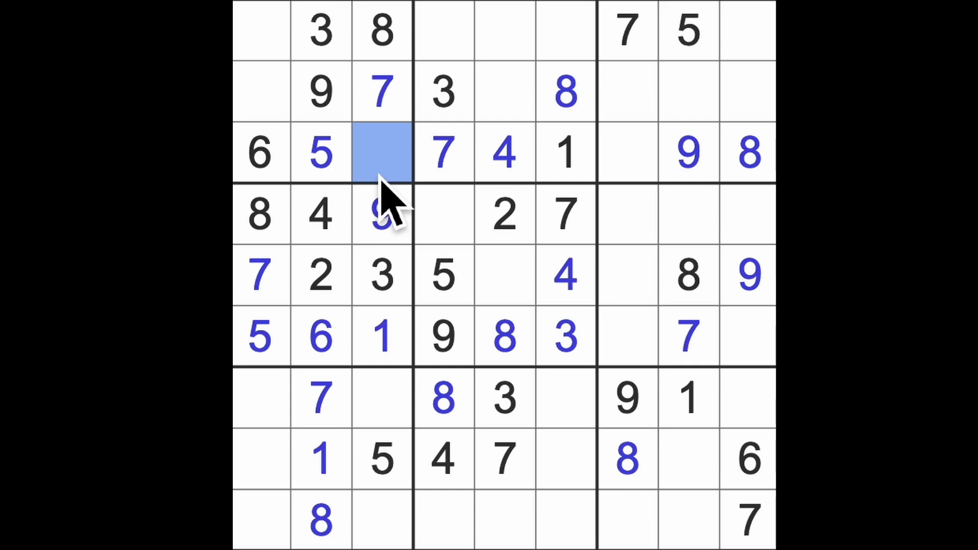
{"action": "type", "text": "2"}
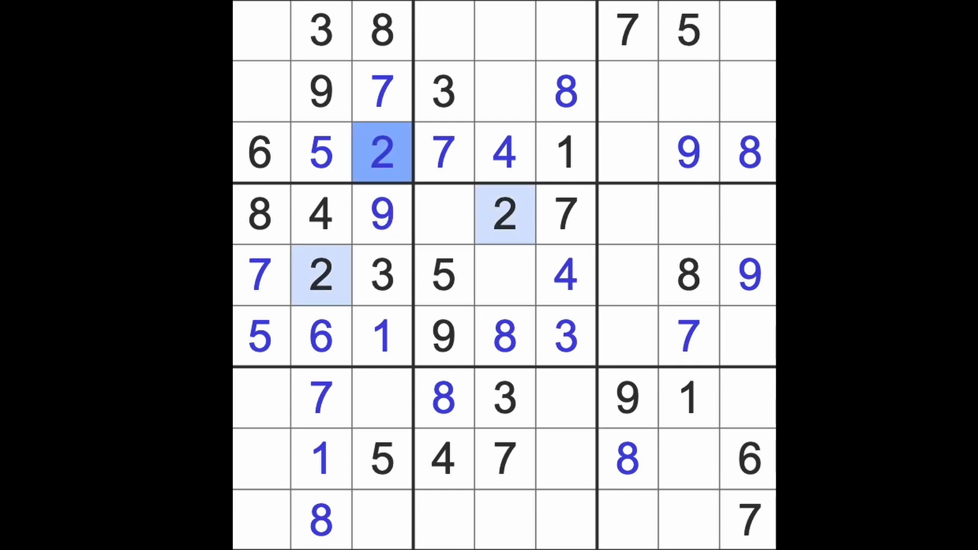
{"action": "left_click", "coordinate": [627, 152]}
{"action": "type", "text": "3"}
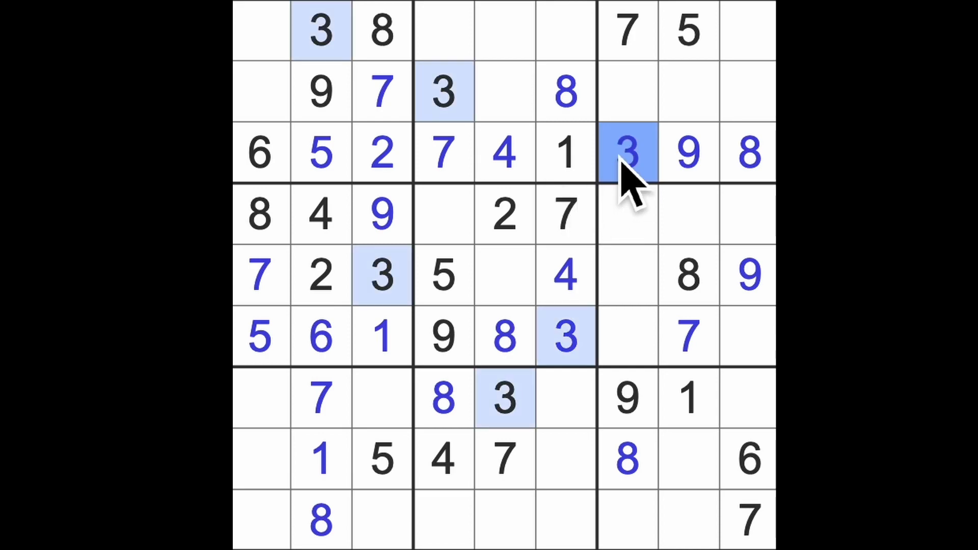
{"action": "left_click", "coordinate": [627, 399]}
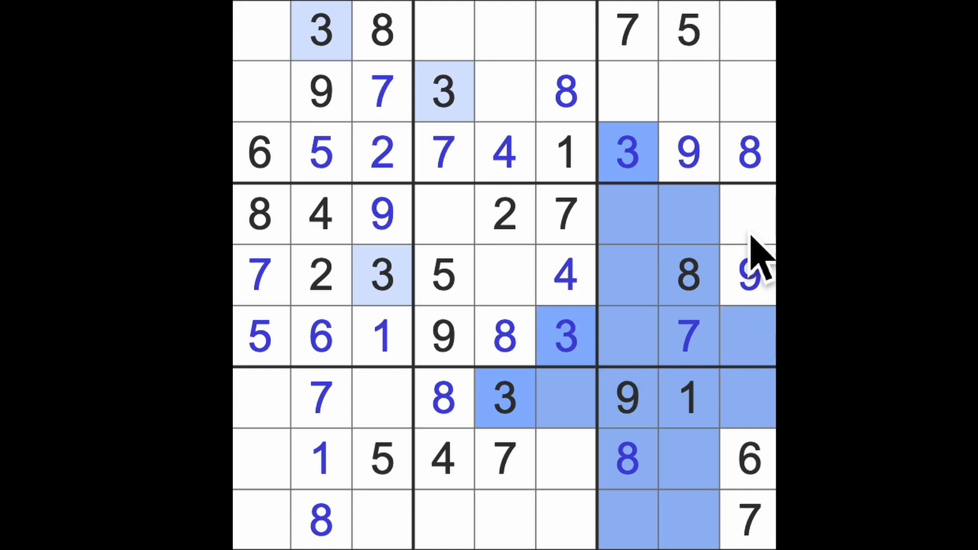
{"action": "left_click", "coordinate": [748, 215]}
{"action": "type", "text": "3"}
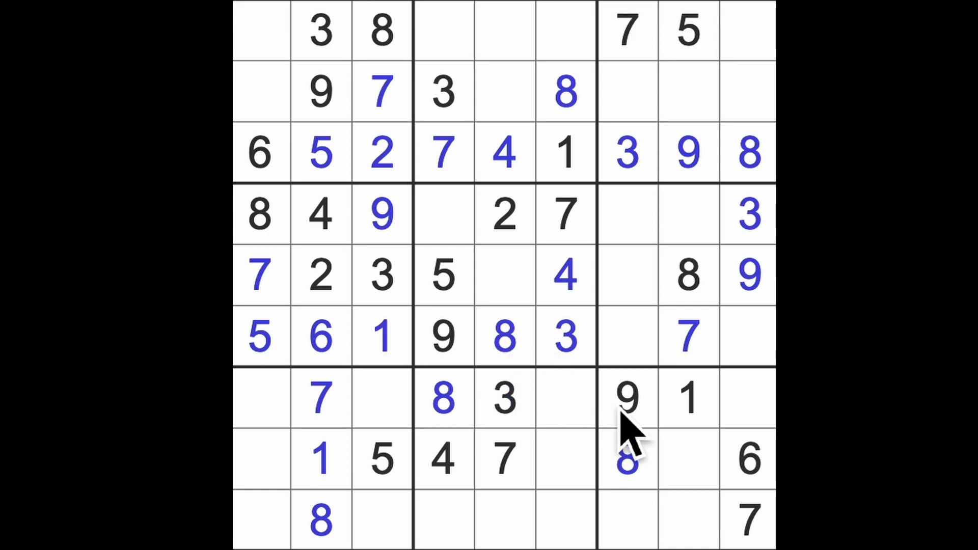
Step: Compare the empty cells low in column 1 and enter 2 at row 7 column 1
{"action": "left_click", "coordinate": [382, 215]}
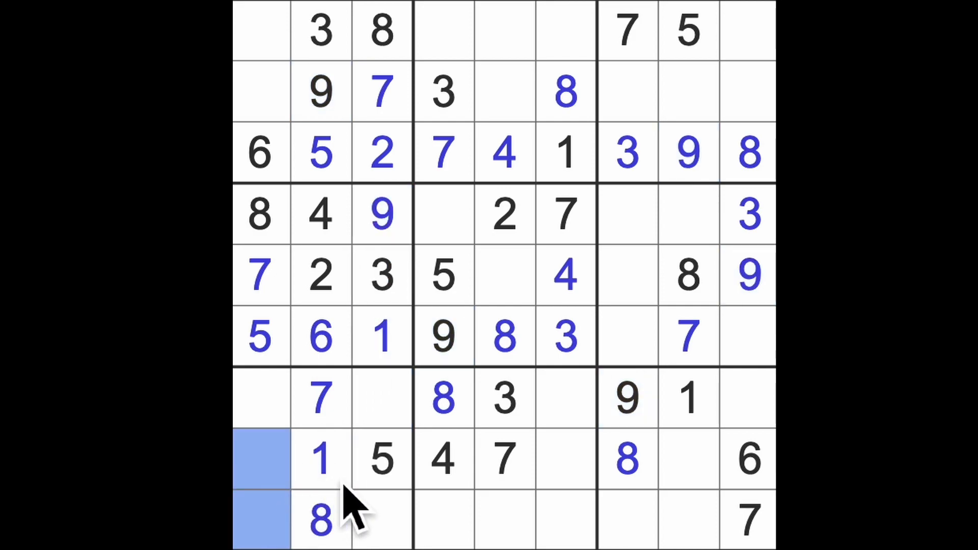
{"action": "mouse_move", "coordinate": [306, 449]}
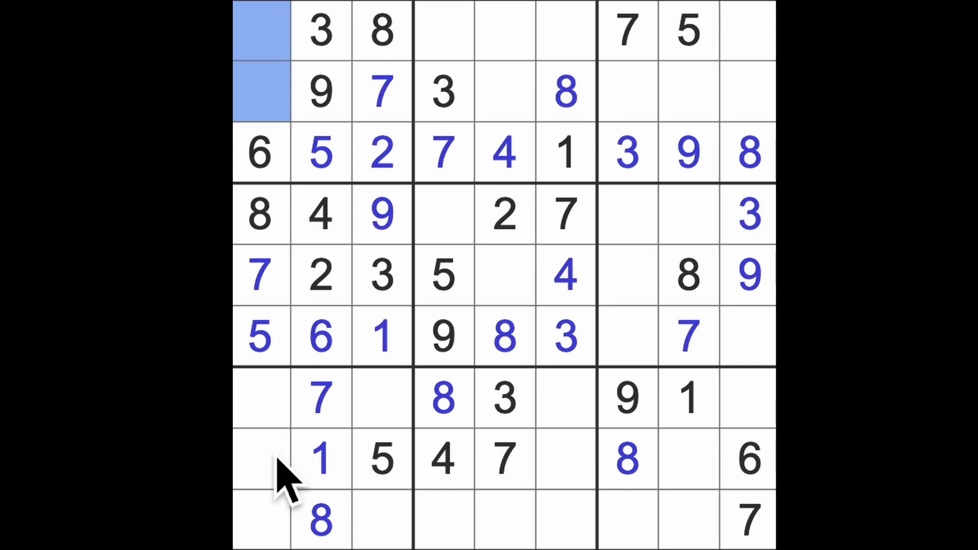
{"action": "left_click", "coordinate": [259, 460]}
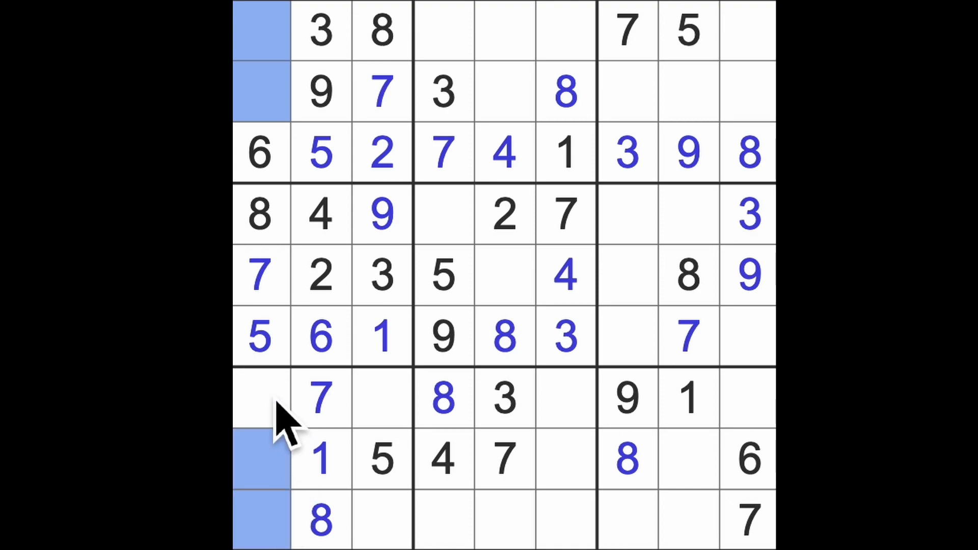
{"action": "left_click", "coordinate": [260, 399]}
{"action": "type", "text": "2"}
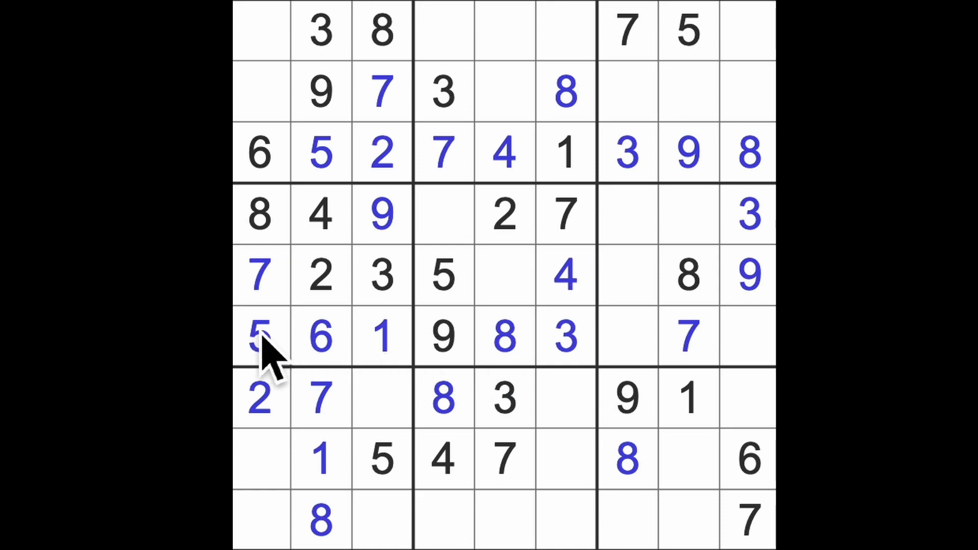
Step: Place blue 5s at row 4, column 7 and row 7, column 9
{"action": "left_click", "coordinate": [259, 336]}
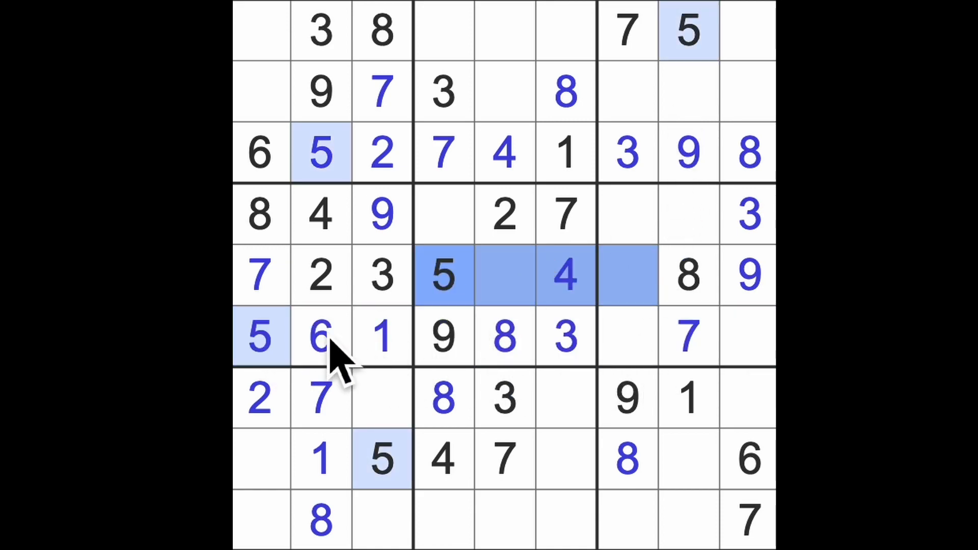
{"action": "left_click", "coordinate": [687, 215]}
{"action": "type", "text": "5"}
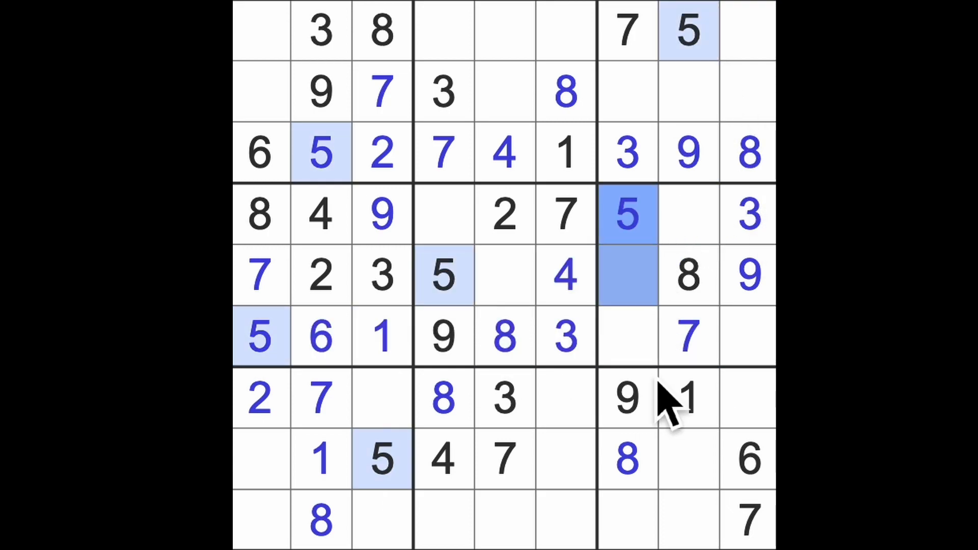
{"action": "left_click", "coordinate": [745, 397]}
{"action": "type", "text": "5"}
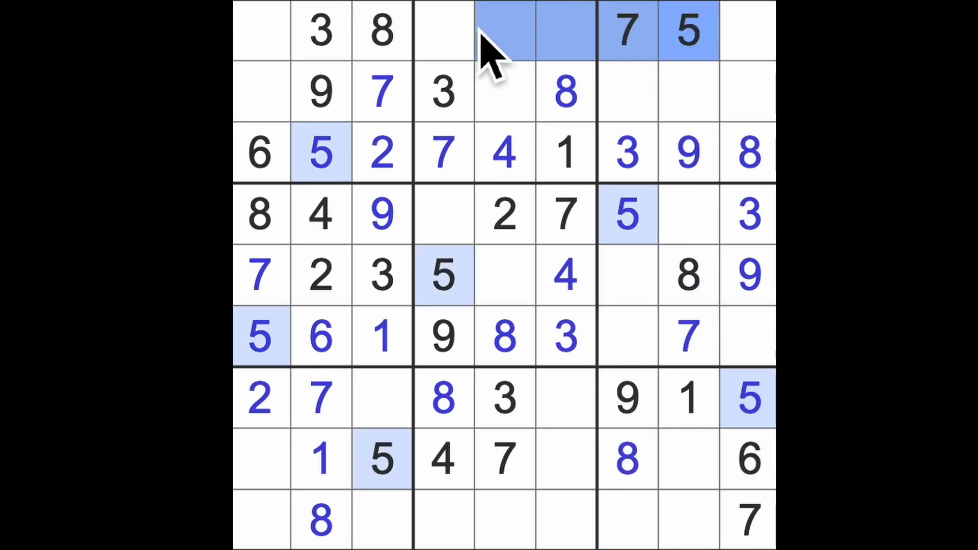
Step: Place blue 5s at row 2, column 5 and row 9, column 6
{"action": "left_click", "coordinate": [504, 90]}
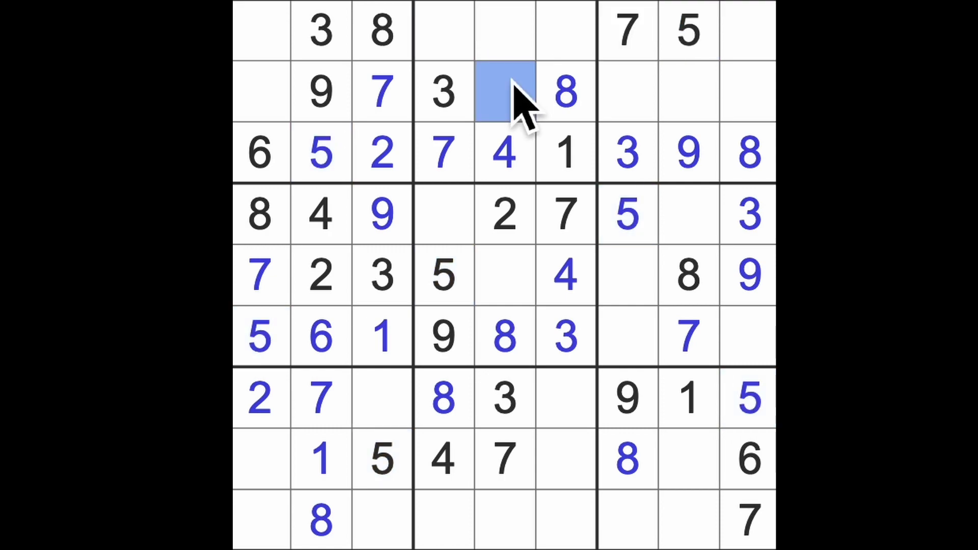
{"action": "left_click", "coordinate": [504, 92]}
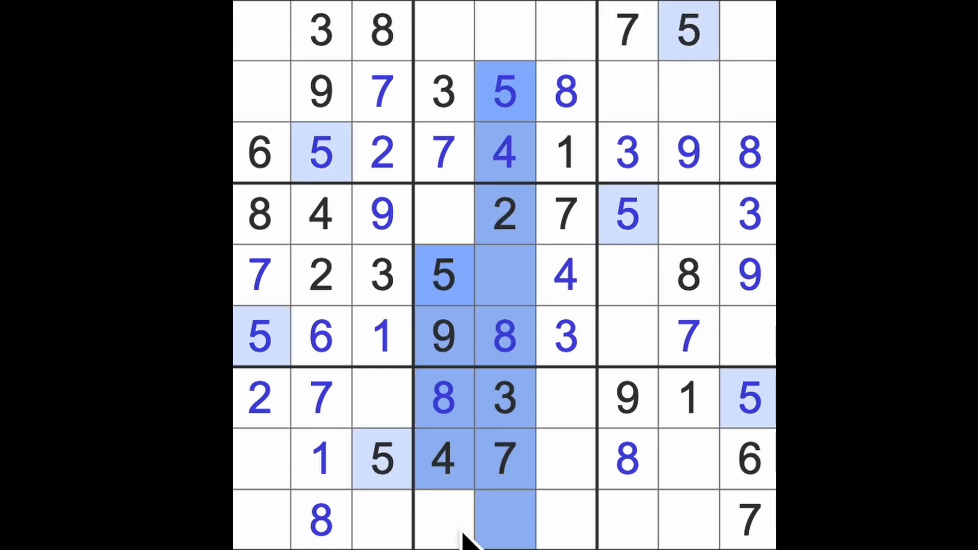
{"action": "left_click", "coordinate": [565, 399]}
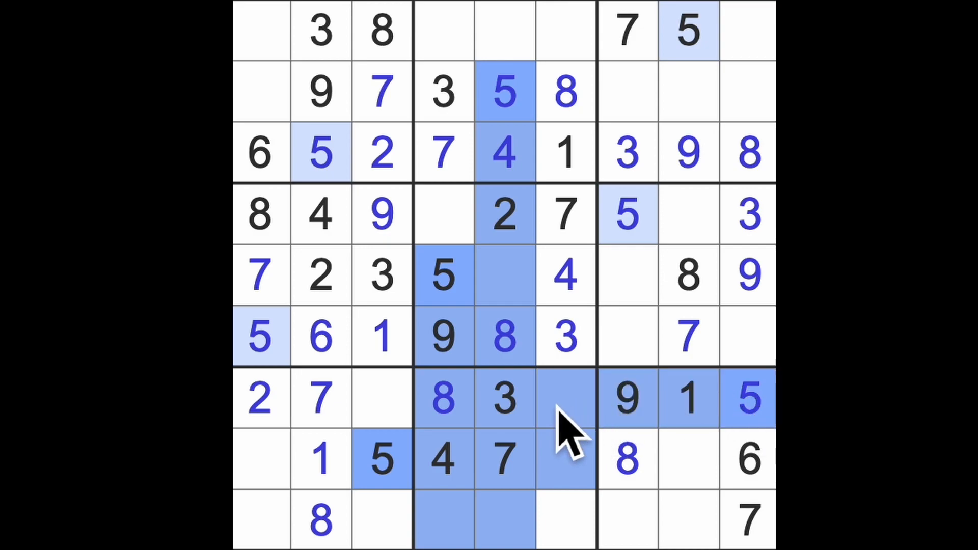
{"action": "left_click", "coordinate": [565, 521]}
{"action": "type", "text": "5"}
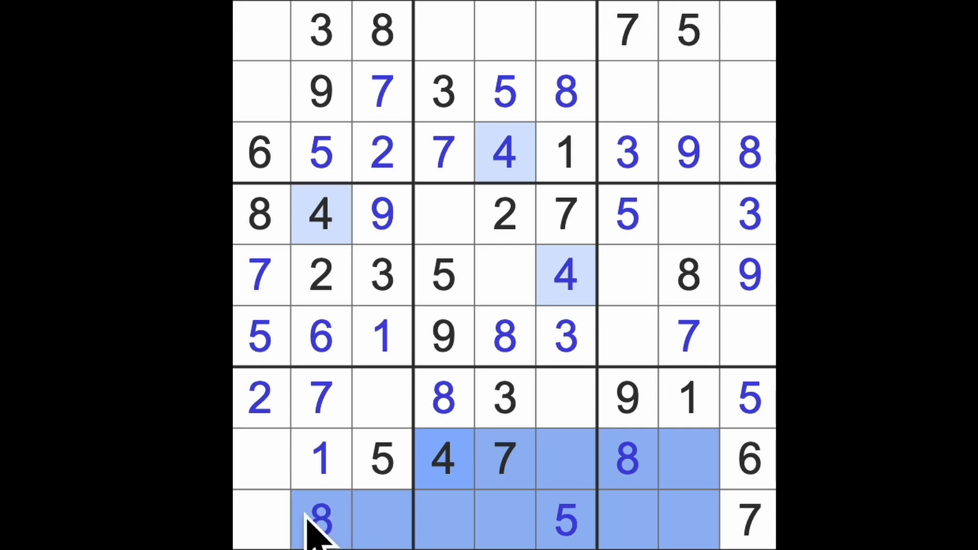
Step: Enter 4 at row 7, column 3 and 6 at row 9, column 3
{"action": "left_click", "coordinate": [381, 399]}
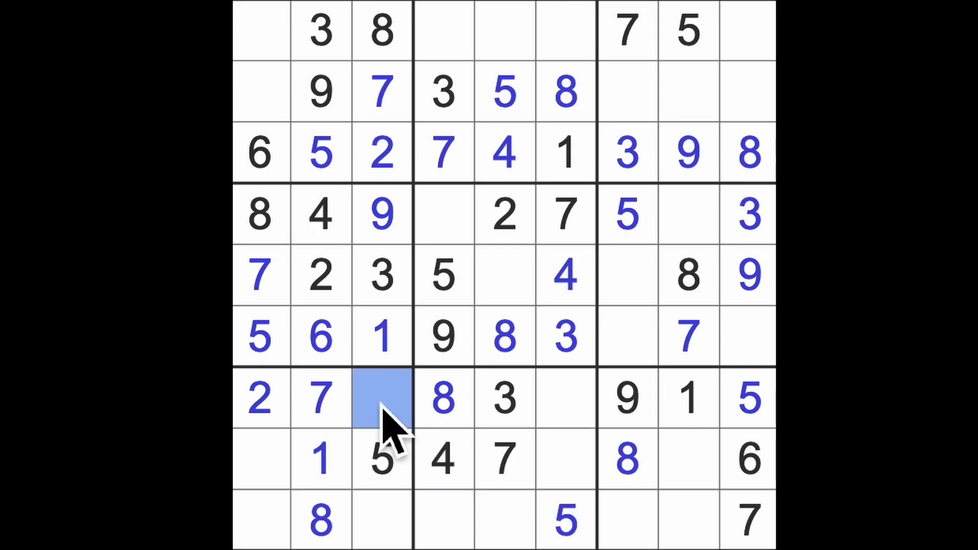
{"action": "type", "text": "4"}
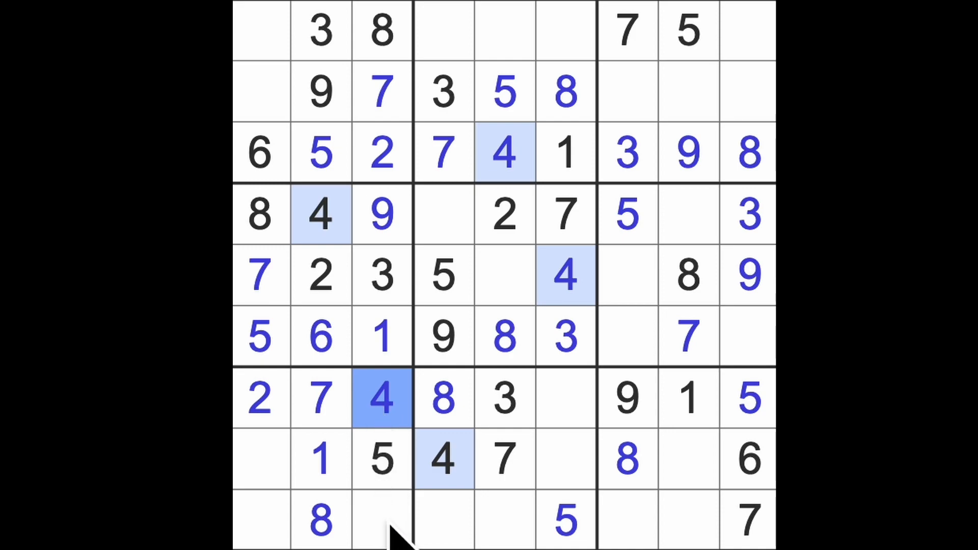
{"action": "left_click", "coordinate": [382, 520]}
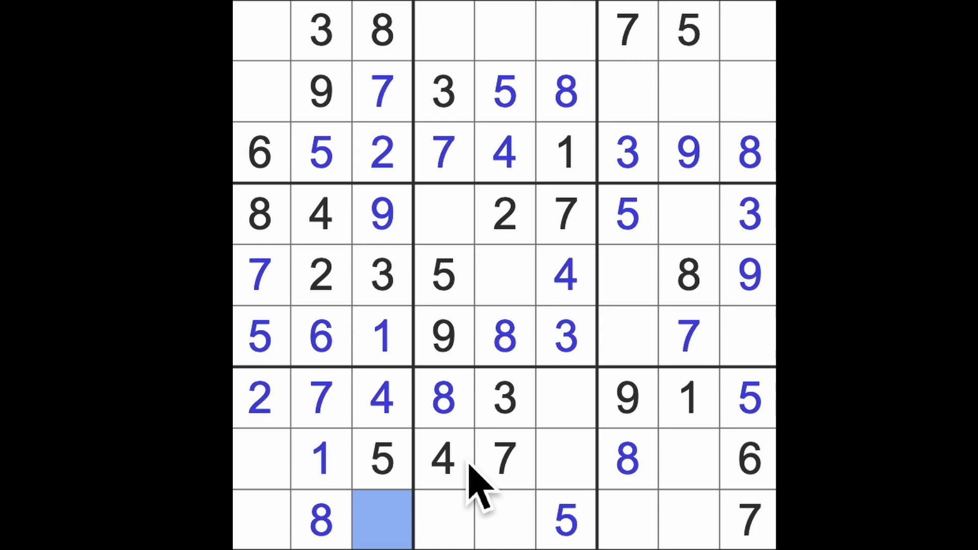
{"action": "type", "text": "6"}
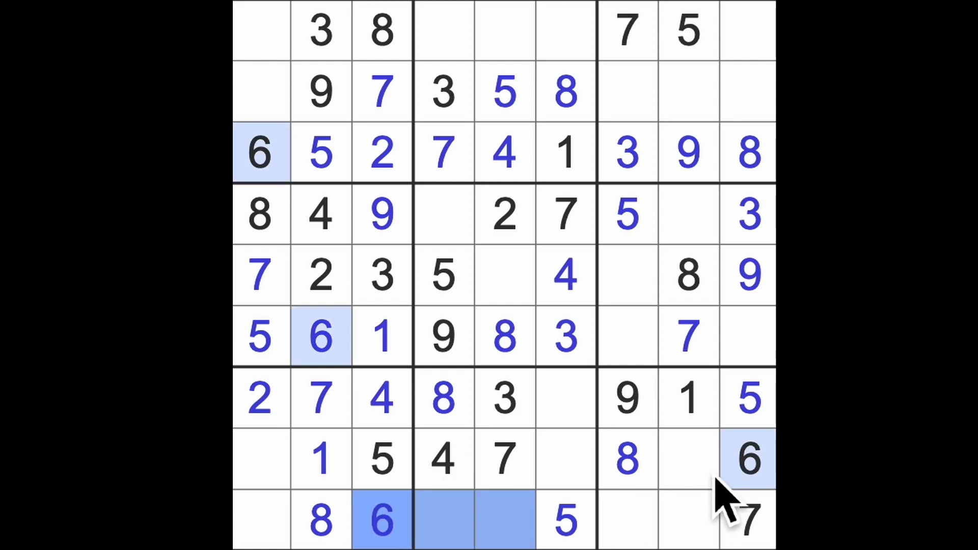
Step: Select the empty cell at row 7, column 6 to complete row 7
{"action": "left_click", "coordinate": [565, 398]}
{"action": "type", "text": "1"}
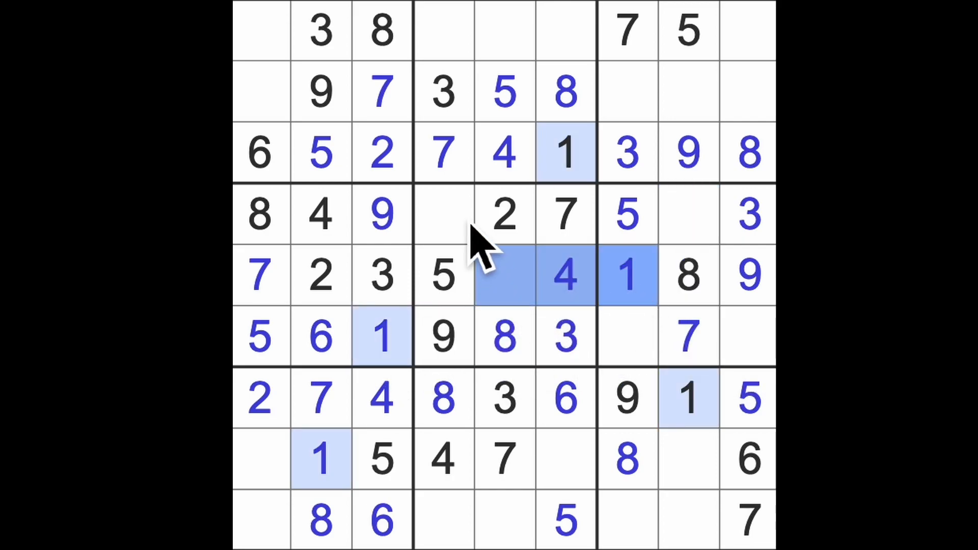
Step: Fill the centre-block gap and column 4's top cell, and a 2 at row 9
{"action": "left_click", "coordinate": [502, 276]}
{"action": "type", "text": "6"}
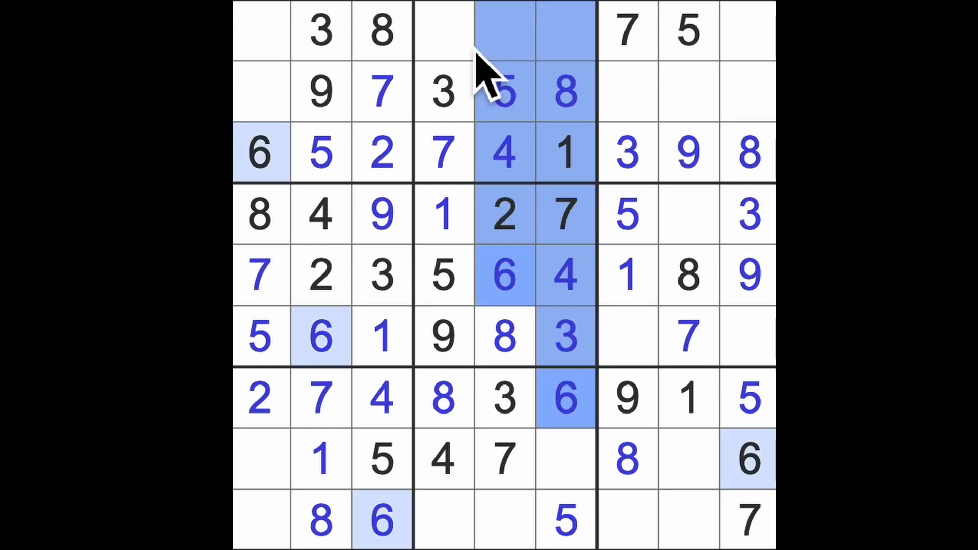
{"action": "left_click", "coordinate": [443, 31]}
{"action": "type", "text": "6"}
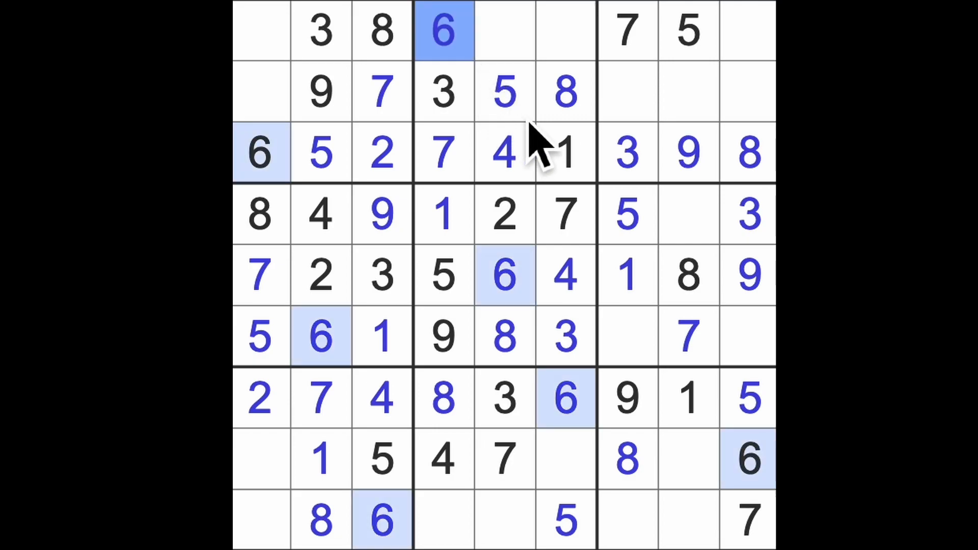
{"action": "left_click", "coordinate": [442, 521]}
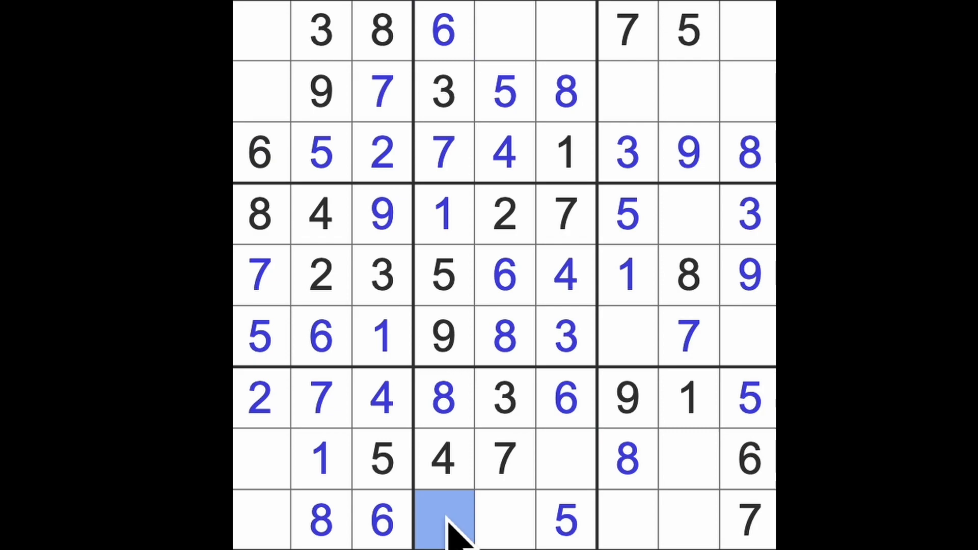
{"action": "mouse_move", "coordinate": [599, 399]}
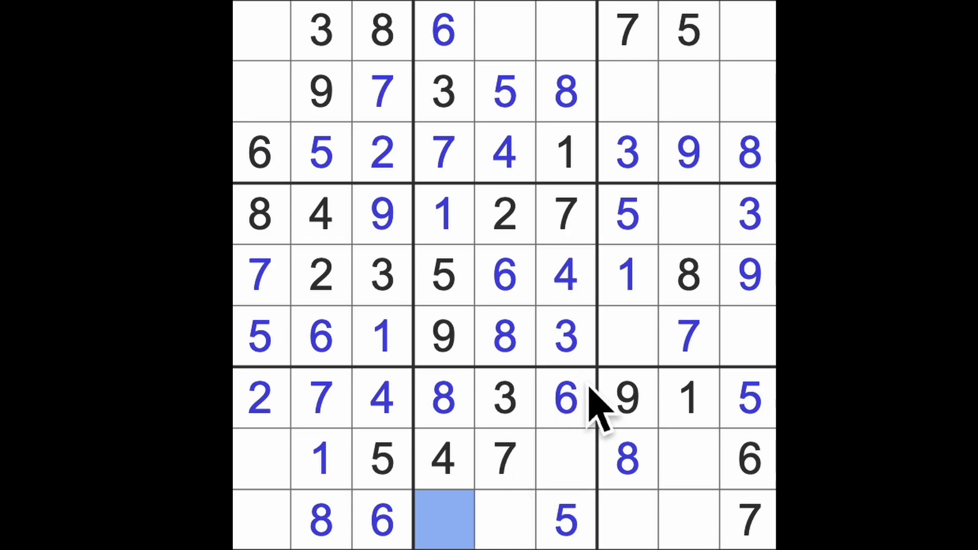
{"action": "mouse_move", "coordinate": [618, 393]}
{"action": "type", "text": "2"}
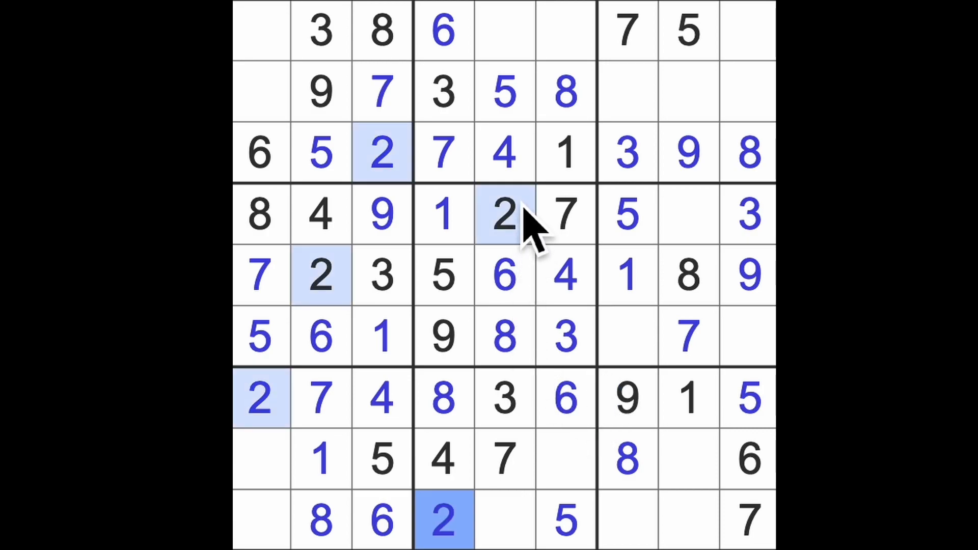
Step: Enter 2 at r1c6, 9s at r1c5 and r8c6, and 1 at r9c5
{"action": "left_click", "coordinate": [564, 30]}
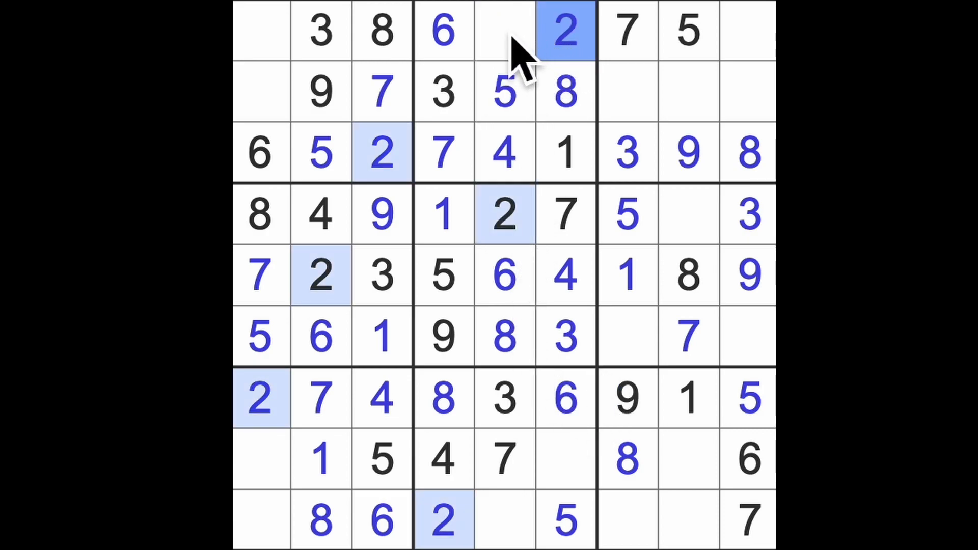
{"action": "left_click", "coordinate": [504, 30]}
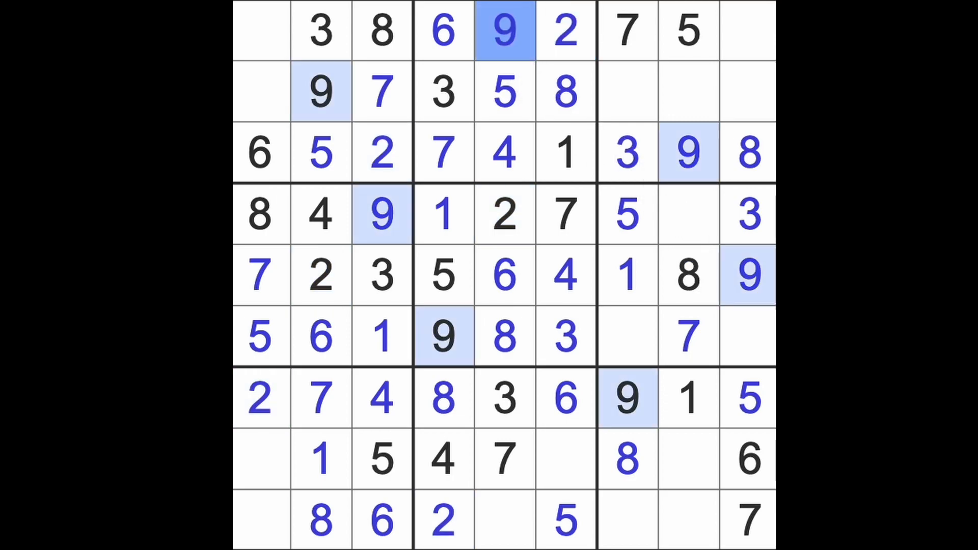
{"action": "left_click", "coordinate": [504, 521]}
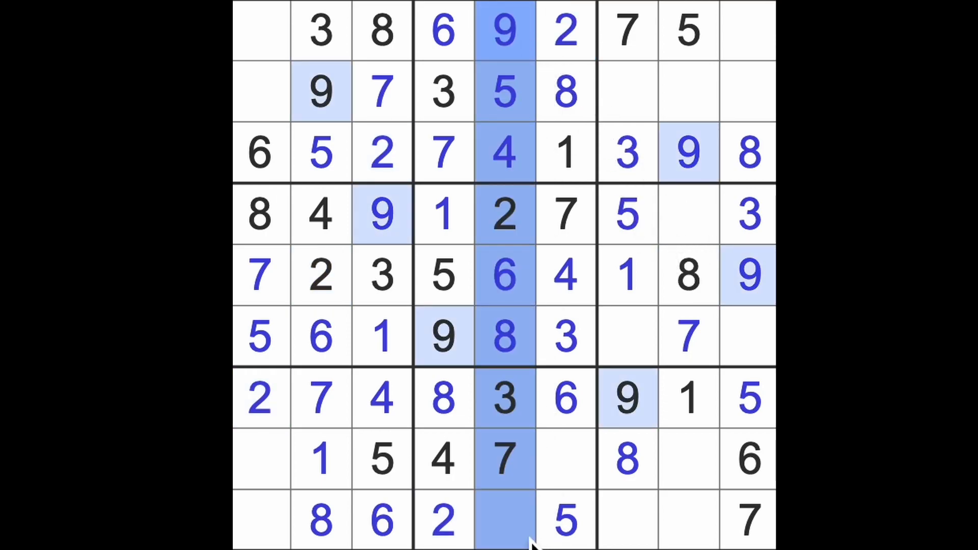
{"action": "left_click", "coordinate": [565, 459]}
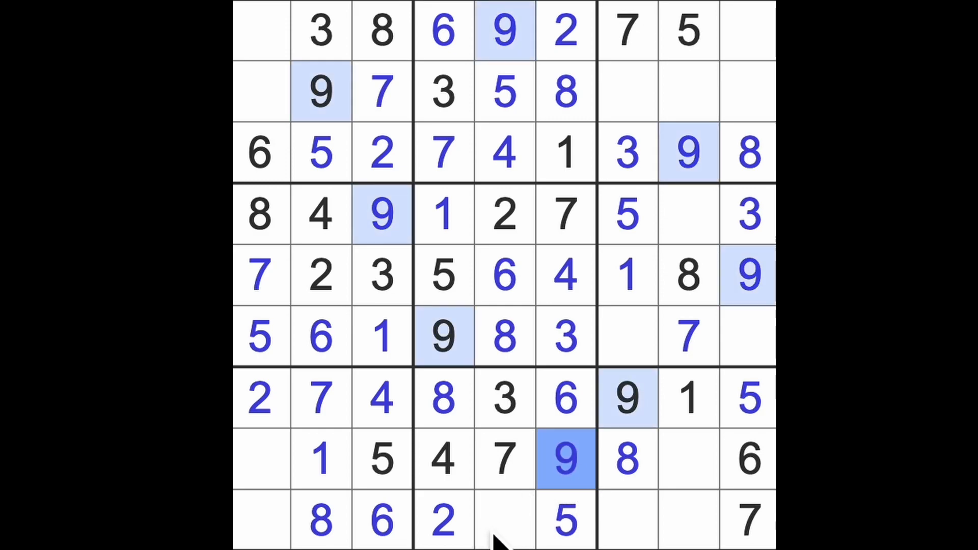
{"action": "left_click", "coordinate": [505, 520]}
{"action": "type", "text": "1"}
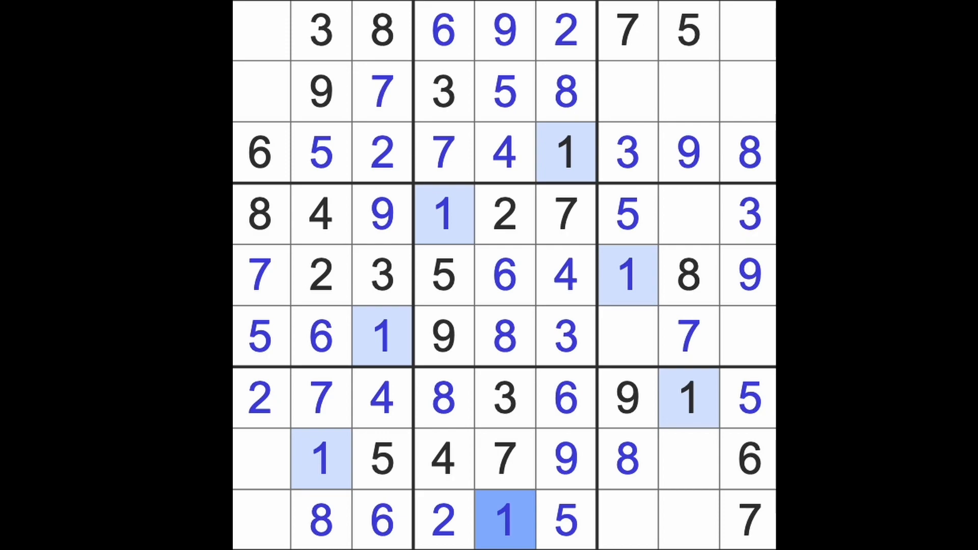
{"action": "mouse_move", "coordinate": [680, 311]}
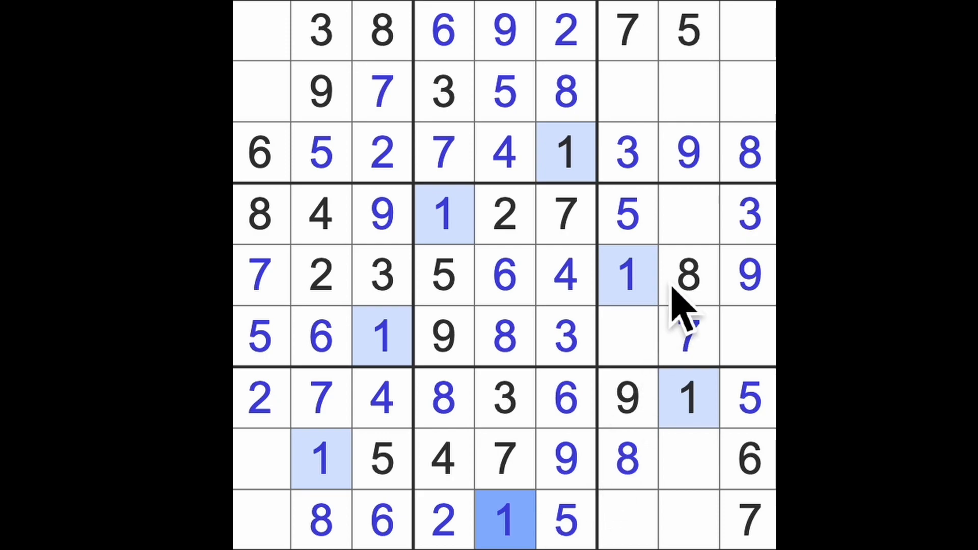
Step: Enter blue 6s at row 4, column 8 and row 2, column 7
{"action": "left_click", "coordinate": [688, 215]}
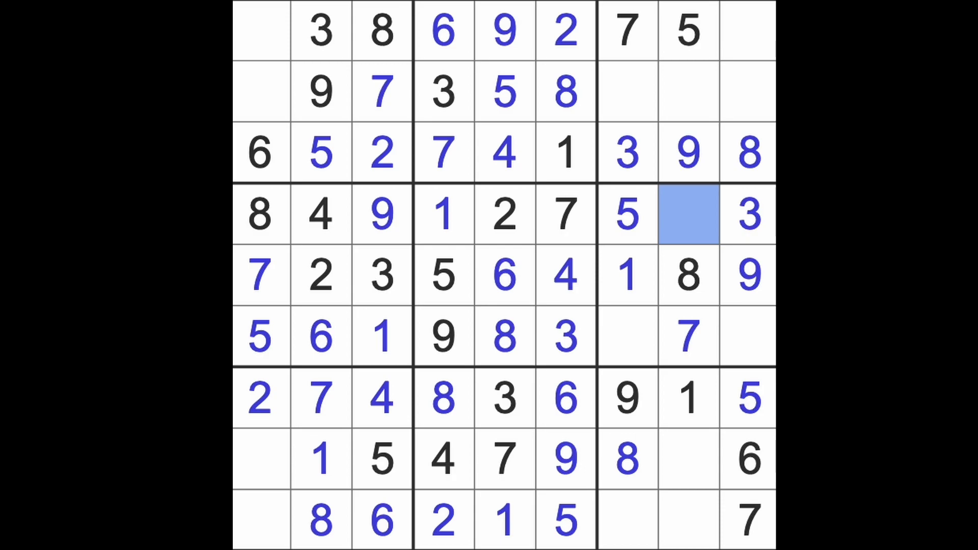
{"action": "left_click", "coordinate": [688, 214]}
{"action": "type", "text": "6"}
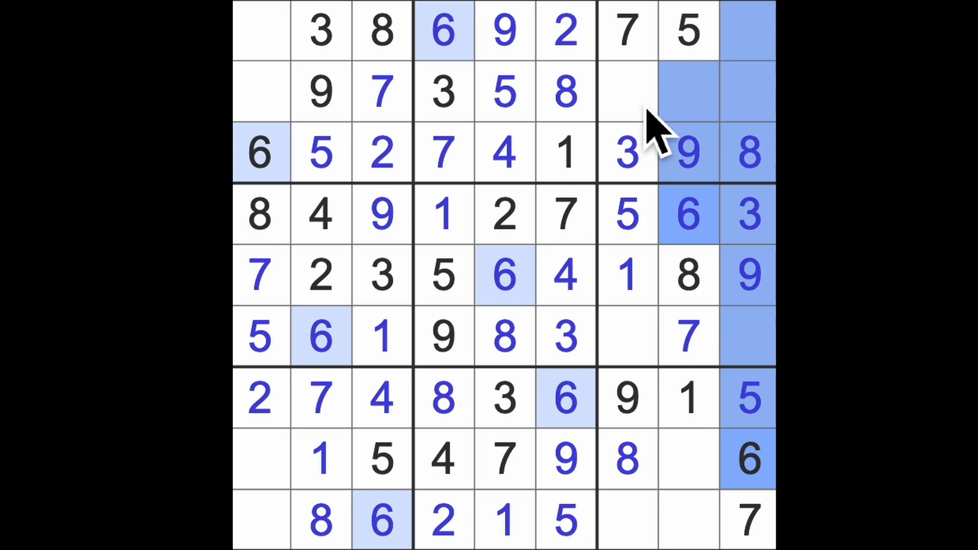
{"action": "left_click", "coordinate": [626, 92]}
{"action": "type", "text": "6"}
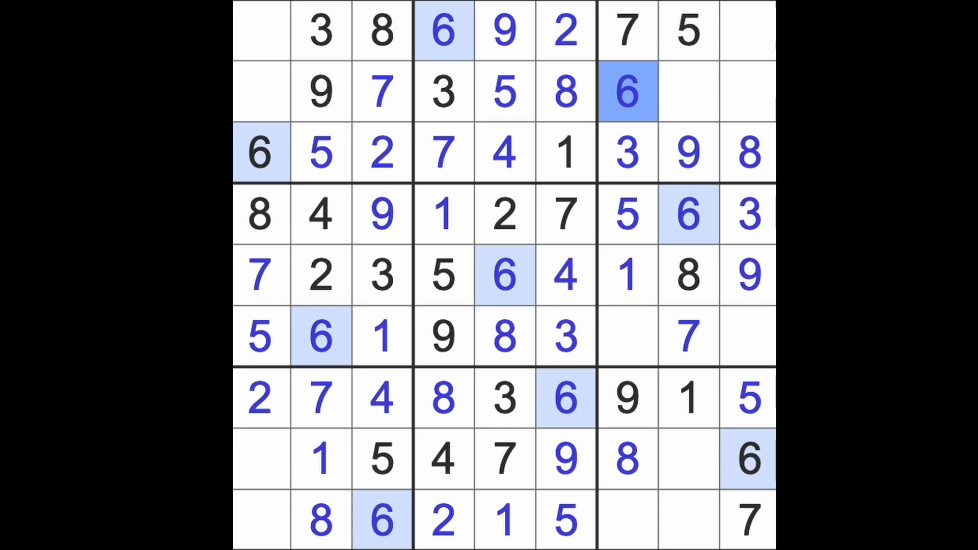
{"action": "mouse_move", "coordinate": [723, 181]}
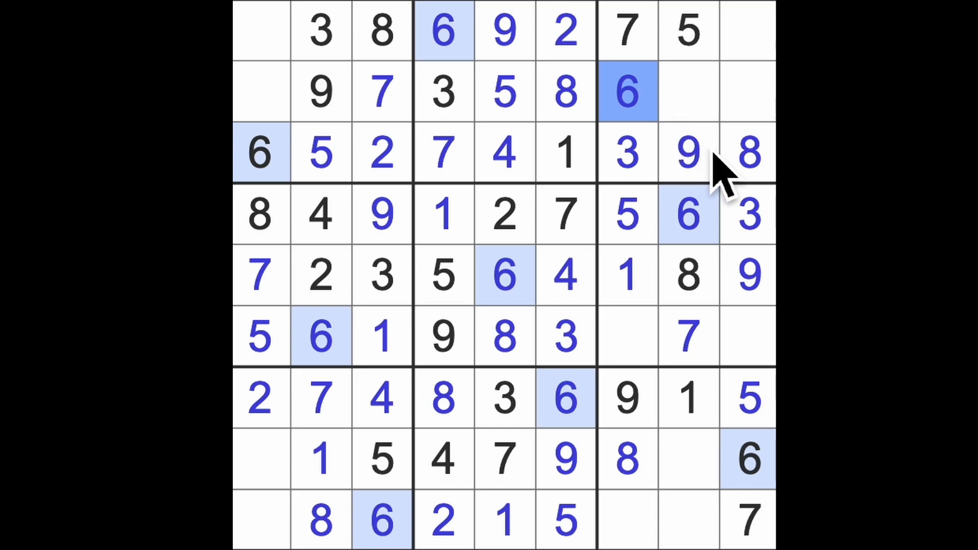
{"action": "mouse_move", "coordinate": [681, 324]}
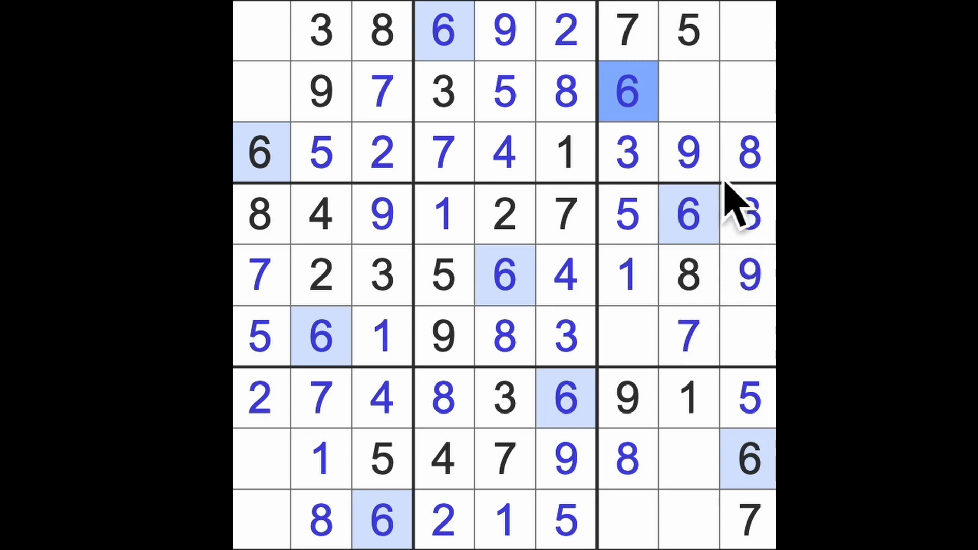
{"action": "mouse_move", "coordinate": [443, 520]}
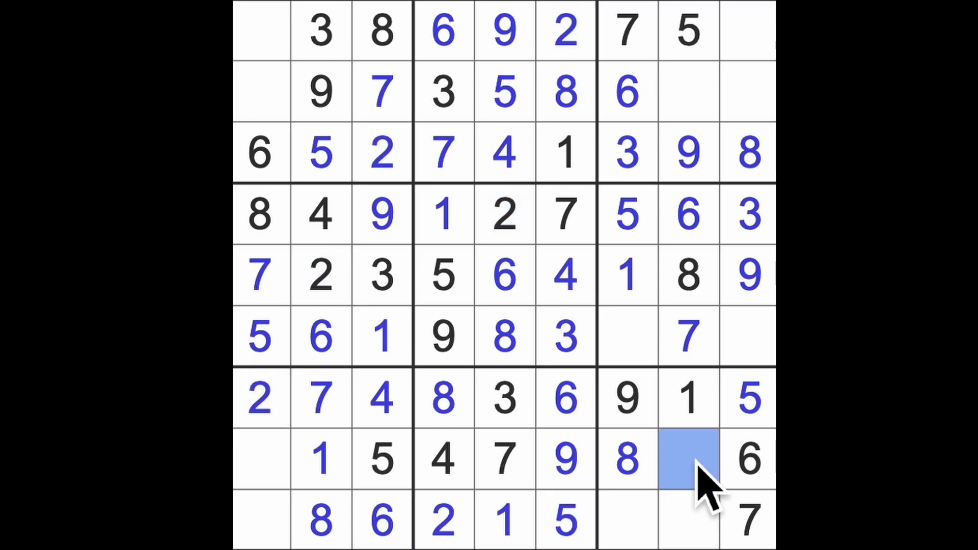
Step: Enter the missing digits 2, 2, 4, 4, 1, 3, 3 in columns 8–9, row 6 and row 8
{"action": "left_click", "coordinate": [688, 460]}
{"action": "type", "text": "2"}
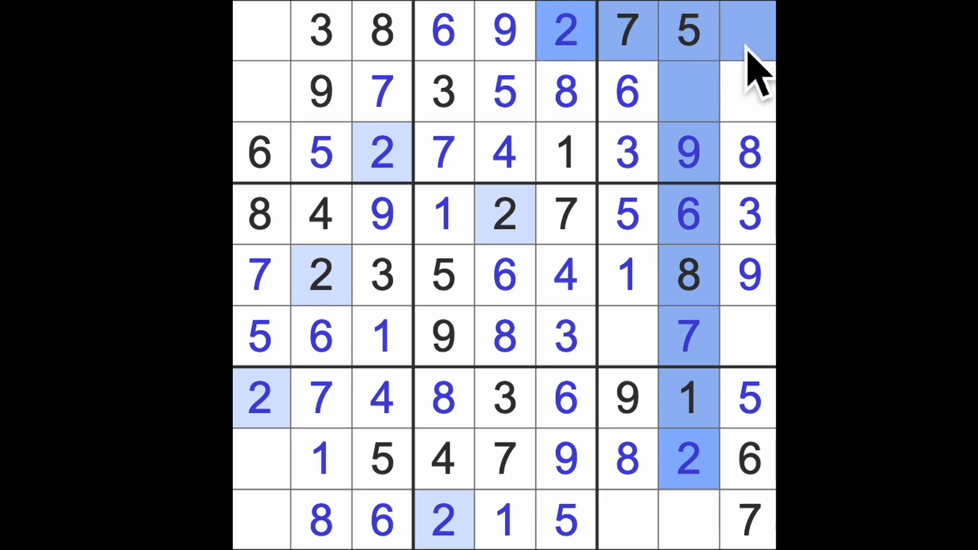
{"action": "left_click", "coordinate": [748, 92]}
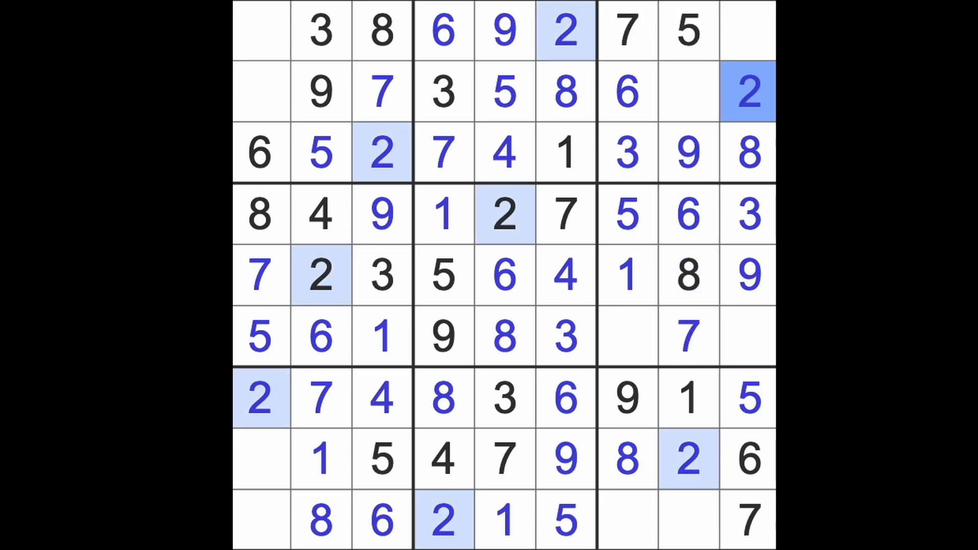
{"action": "left_click", "coordinate": [747, 337]}
{"action": "type", "text": "4"}
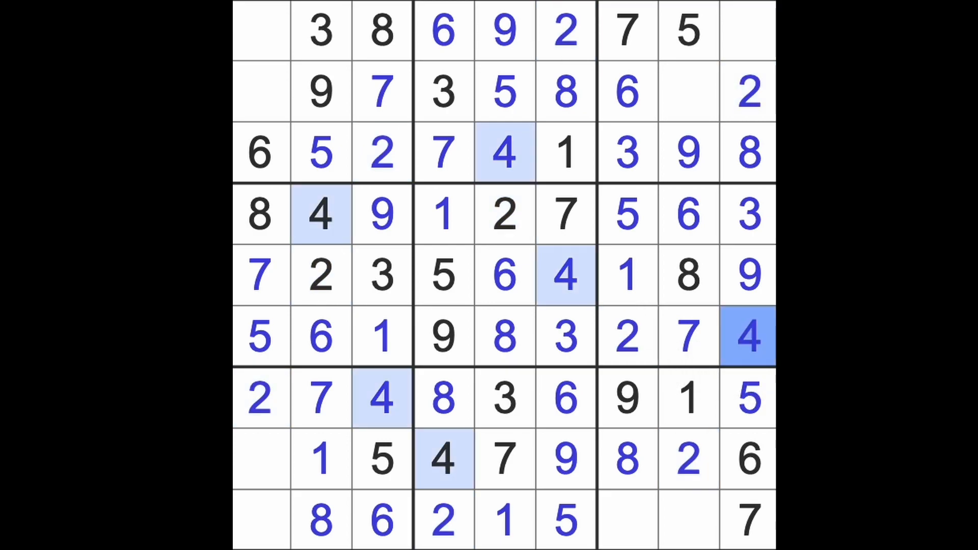
{"action": "left_click", "coordinate": [688, 91]}
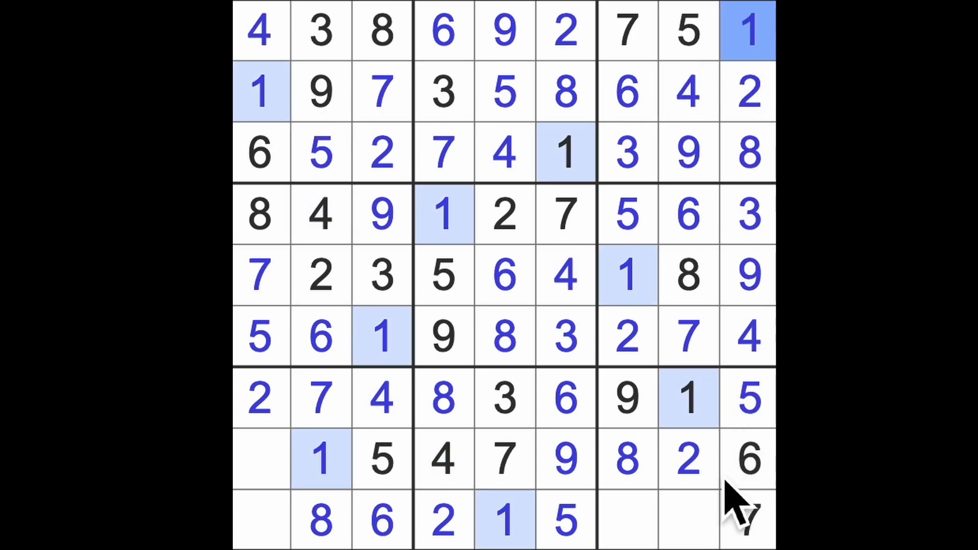
{"action": "left_click", "coordinate": [689, 520]}
{"action": "type", "text": "3"}
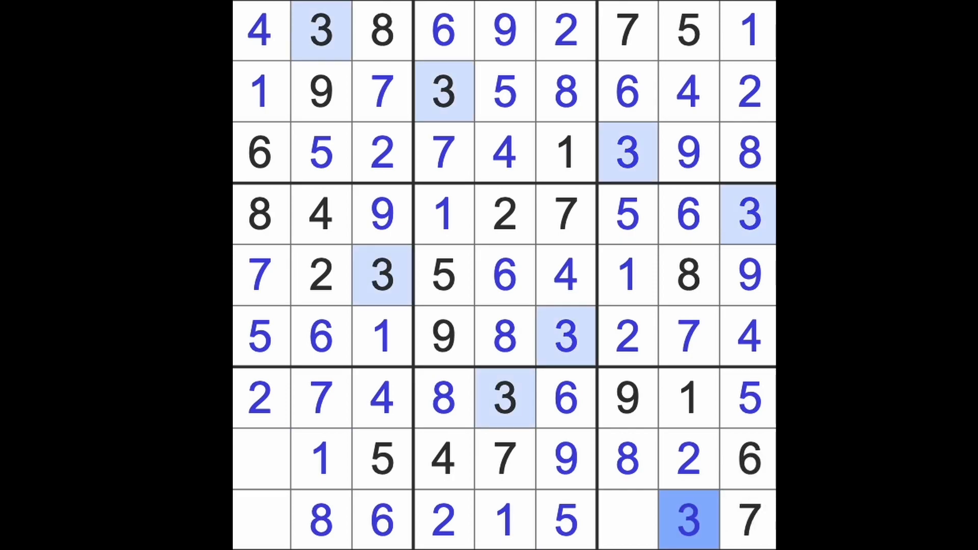
{"action": "left_click", "coordinate": [260, 459]}
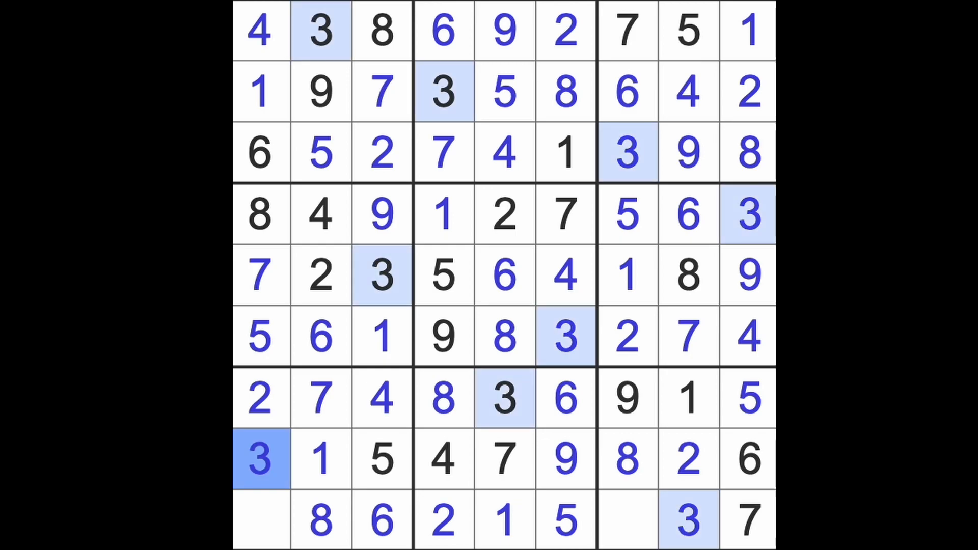
{"action": "left_click", "coordinate": [261, 519]}
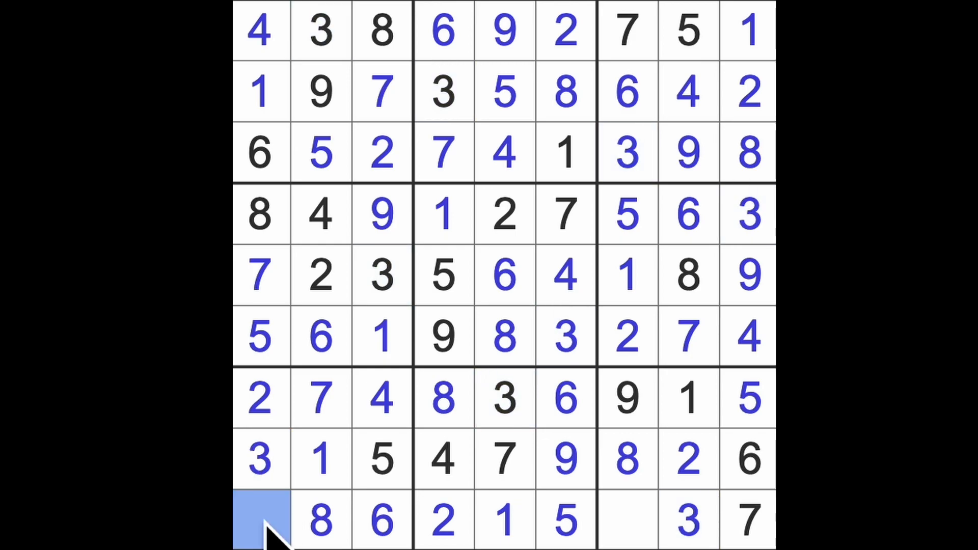